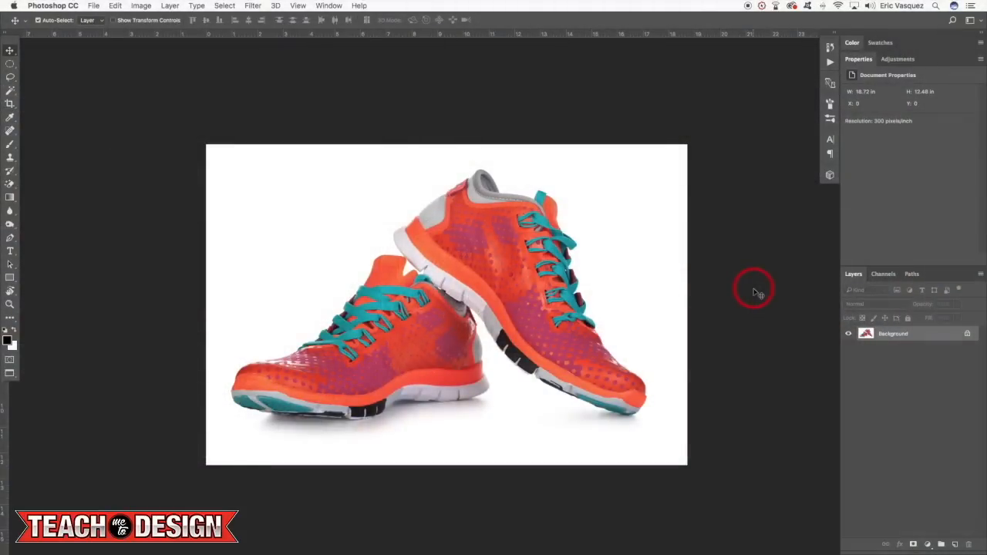
mouse_move(723, 280)
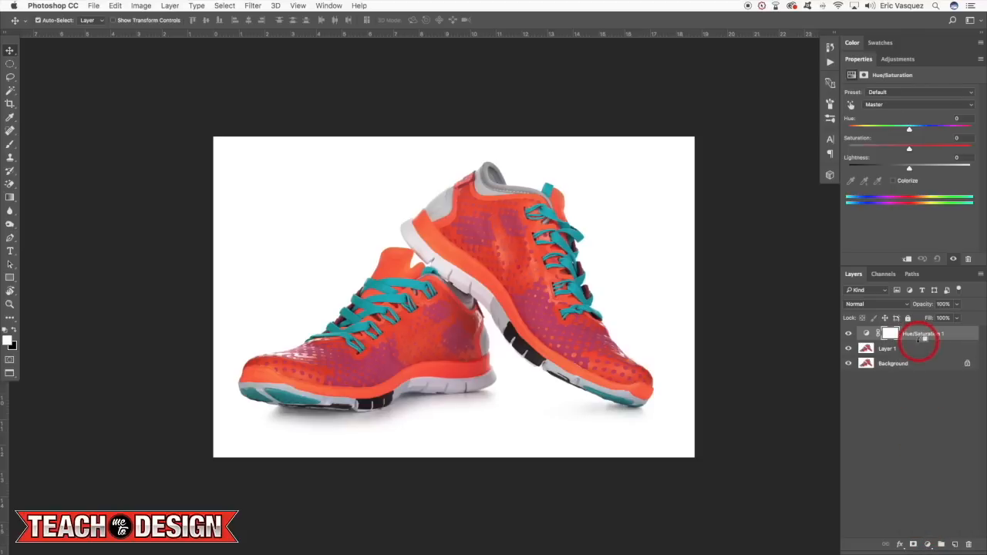
Shift the Hue/Saturation hue toward blue laces and paint the mask white over the lace areas
left_click_drag(910, 130, 932, 130)
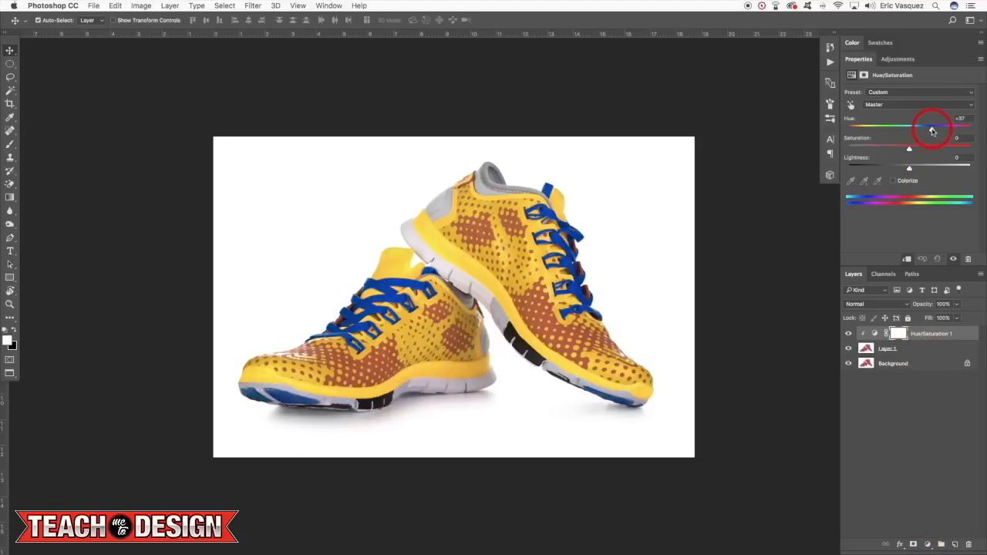
left_click_drag(931, 126, 938, 127)
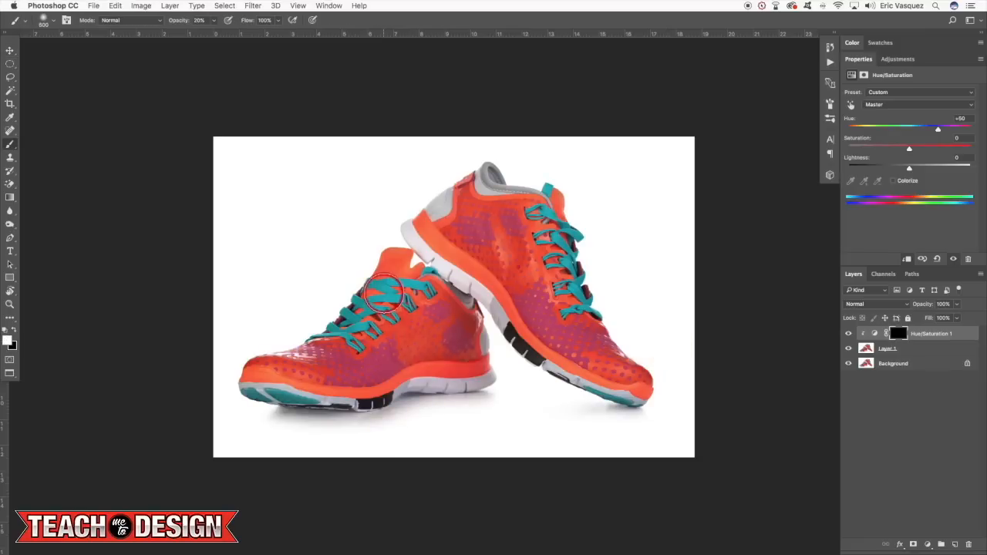
left_click_drag(389, 296, 336, 332)
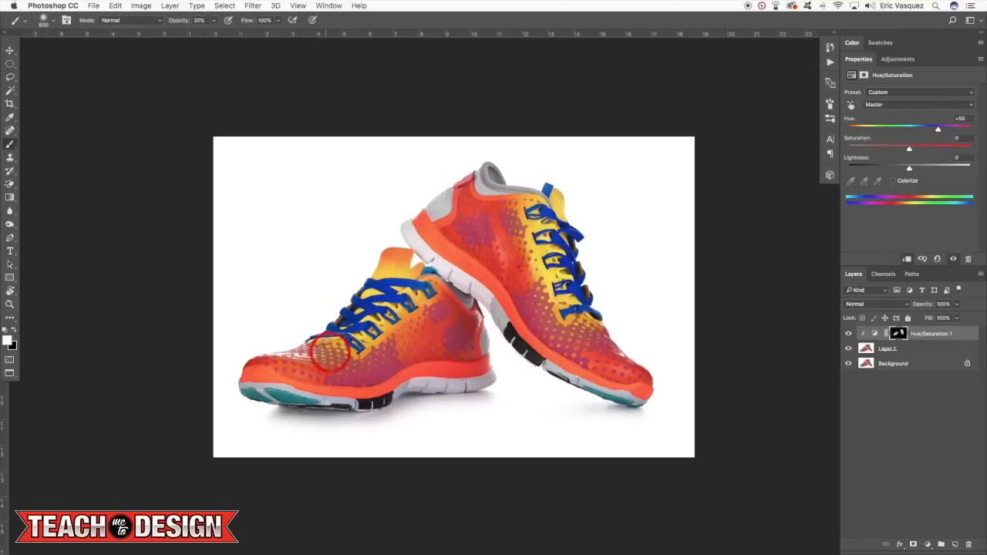
left_click(931, 334)
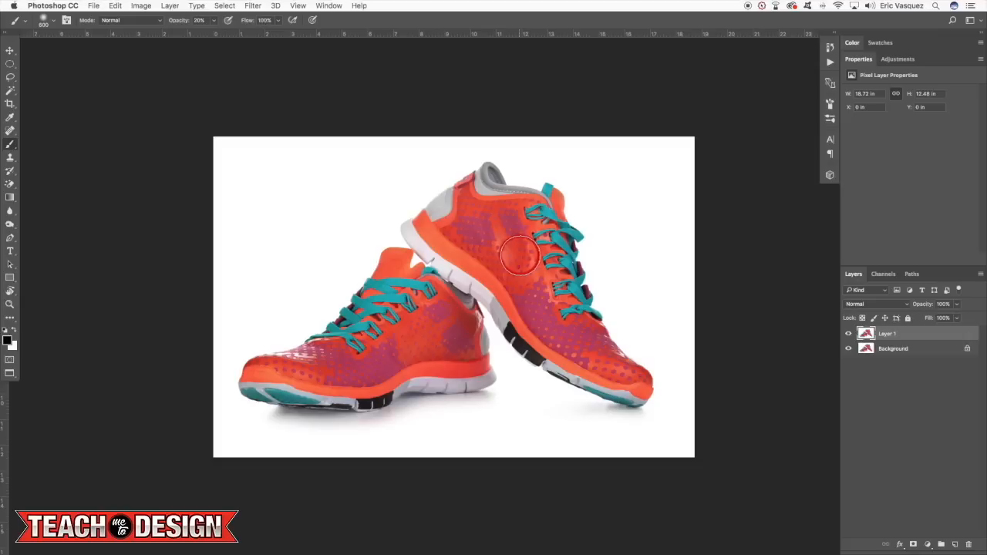
Start Replace Color, sample the teal laces as target and pick blue as the result colour
left_click(9, 50)
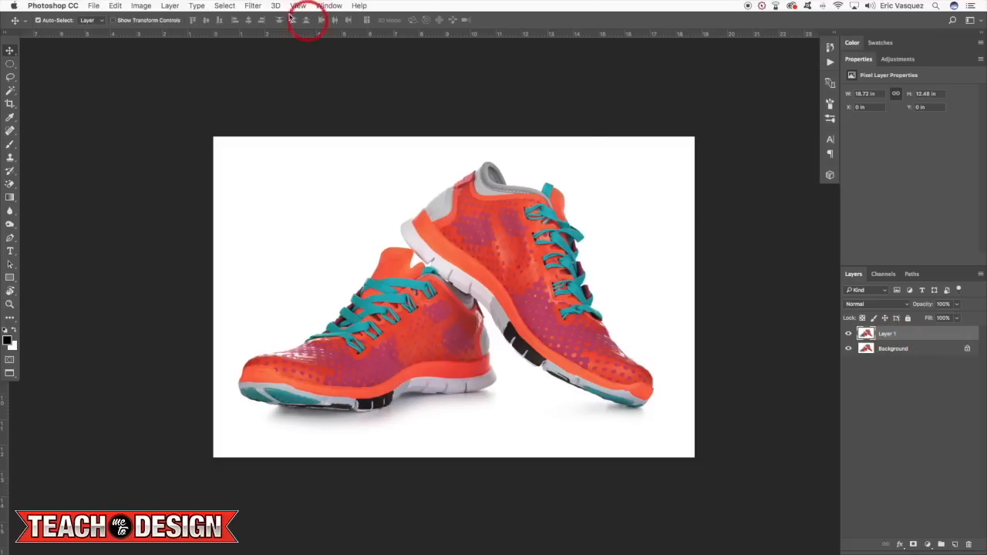
left_click(141, 6)
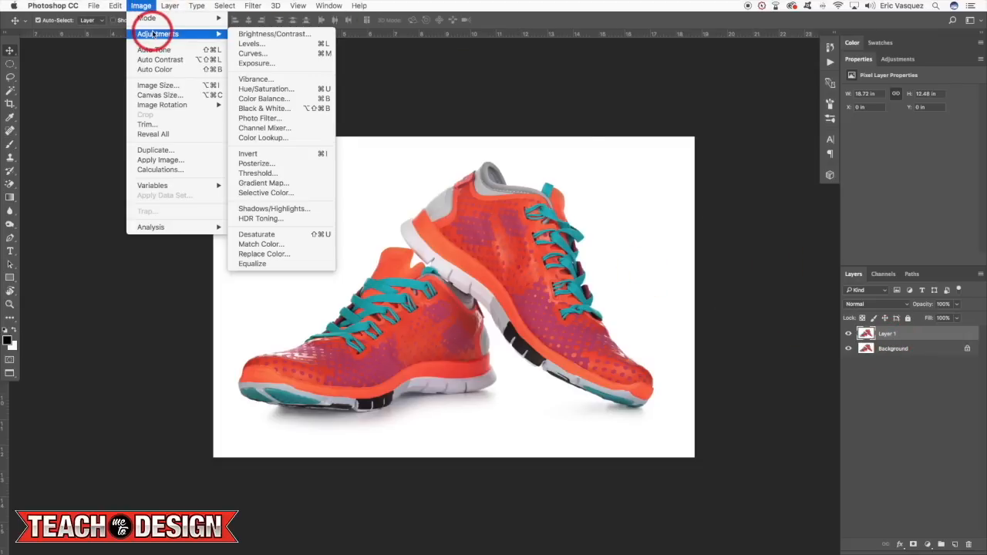
mouse_move(275, 208)
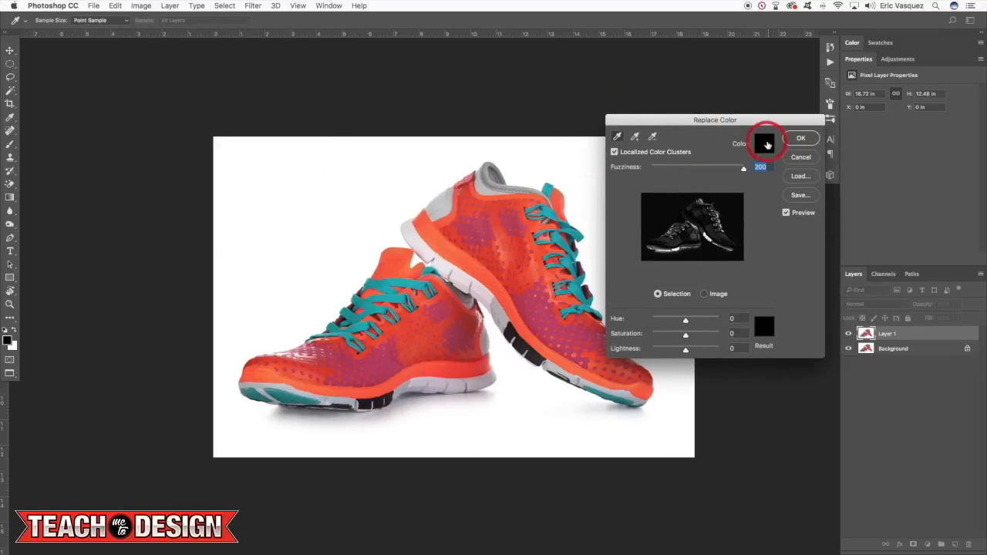
left_click(764, 143)
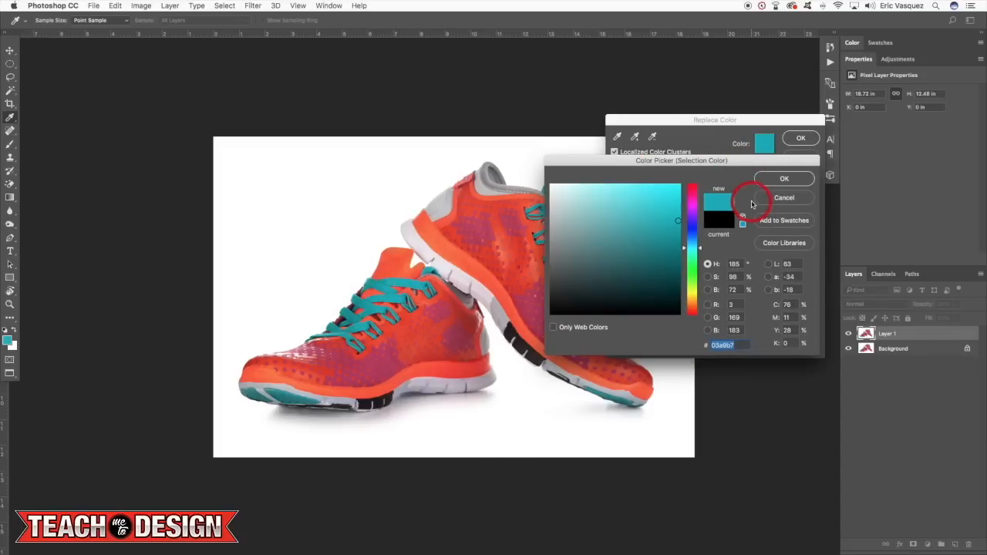
left_click(784, 179)
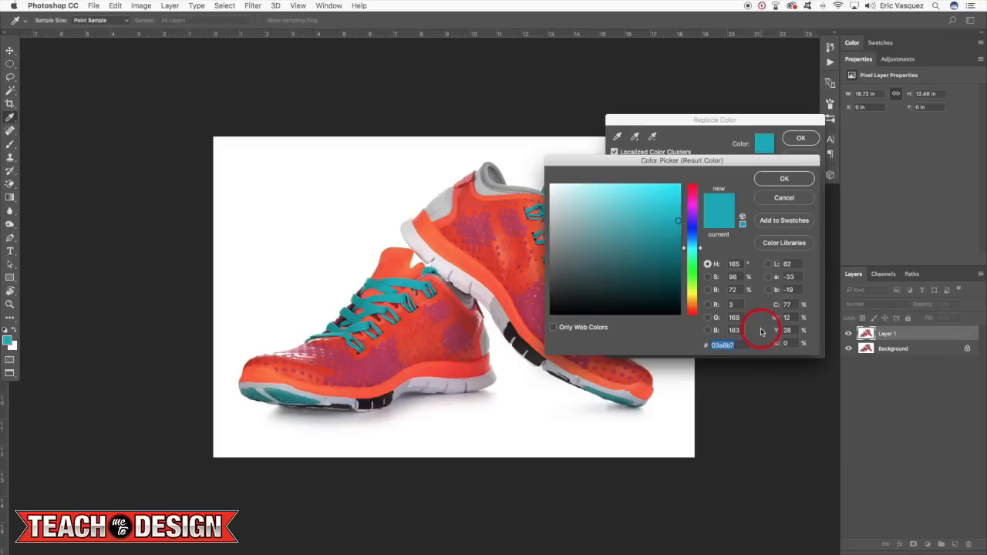
left_click(691, 234)
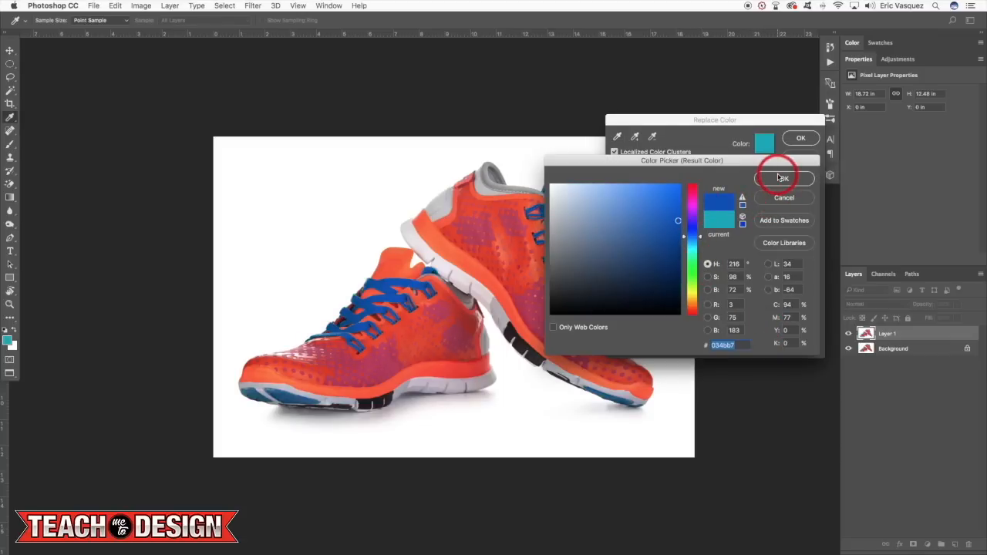
Confirm blue and drive Fuzziness through low values up to its maximum of 200
left_click(781, 178)
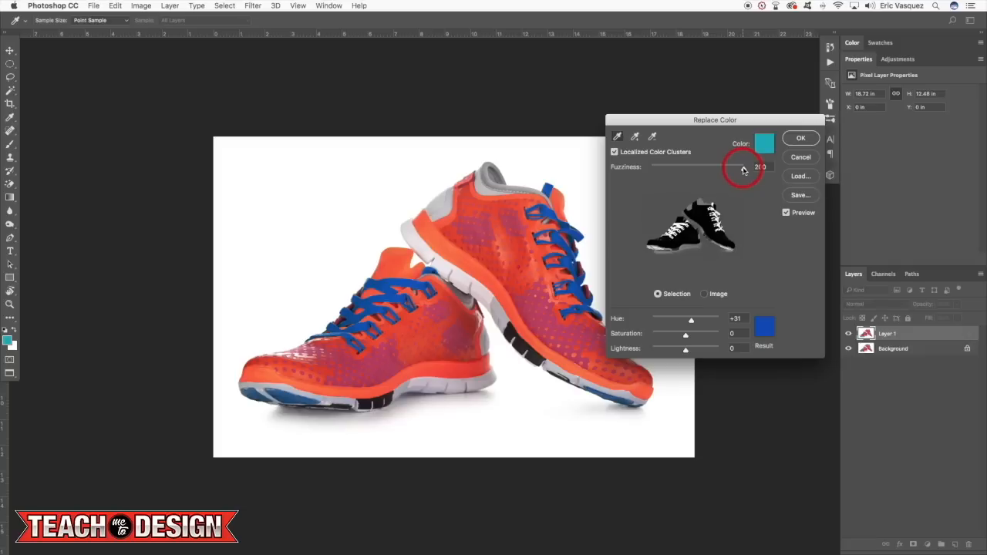
left_click_drag(743, 167, 731, 167)
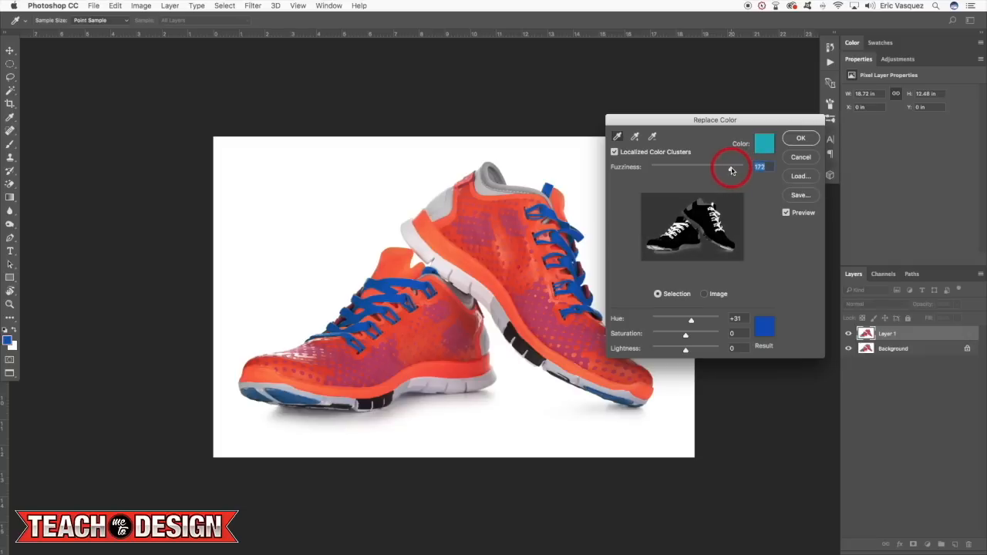
left_click_drag(731, 170, 696, 170)
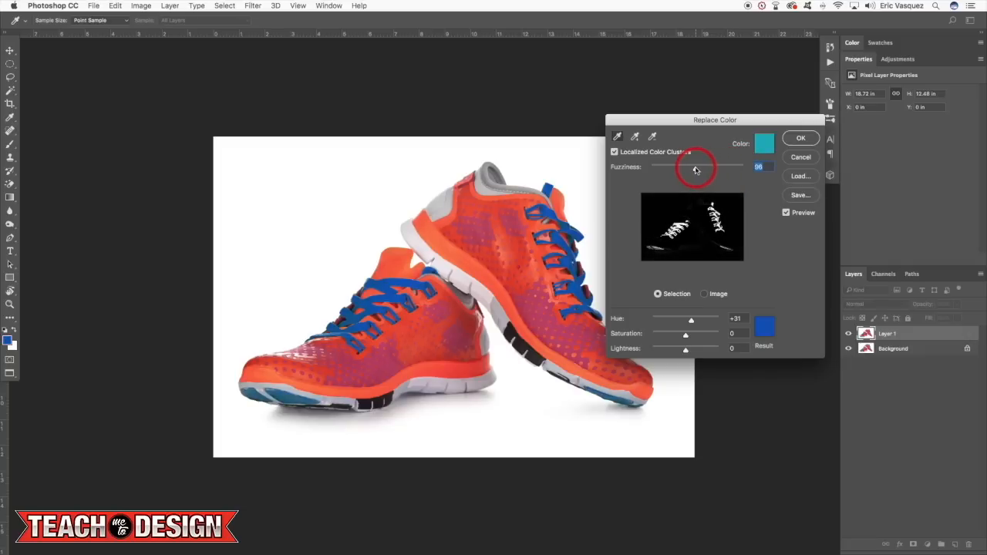
left_click_drag(695, 168, 651, 168)
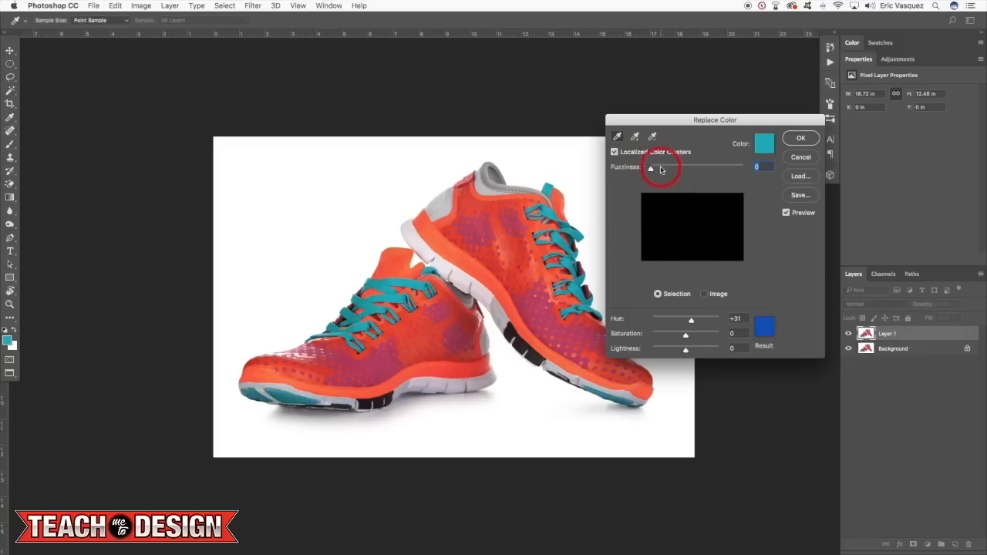
left_click_drag(651, 166, 695, 167)
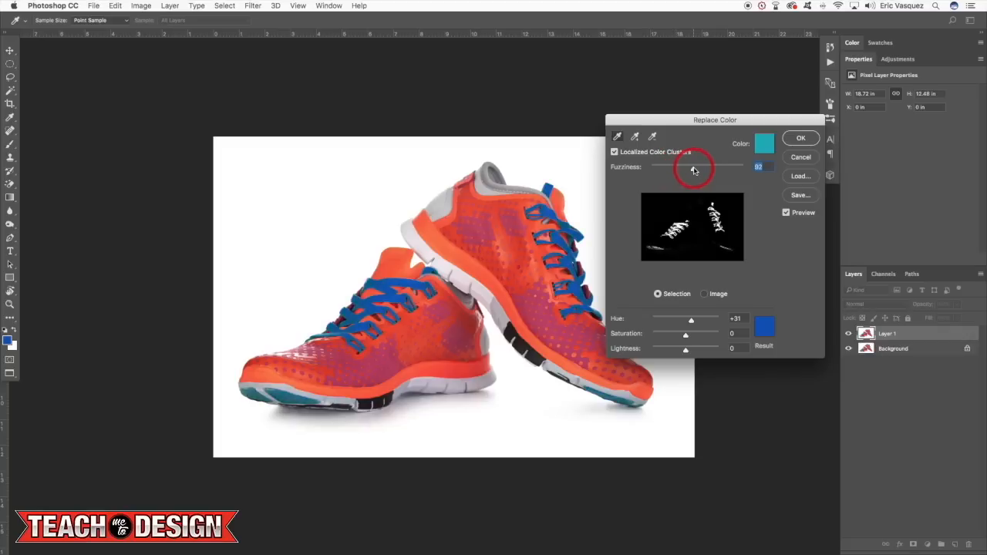
left_click_drag(693, 168, 743, 168)
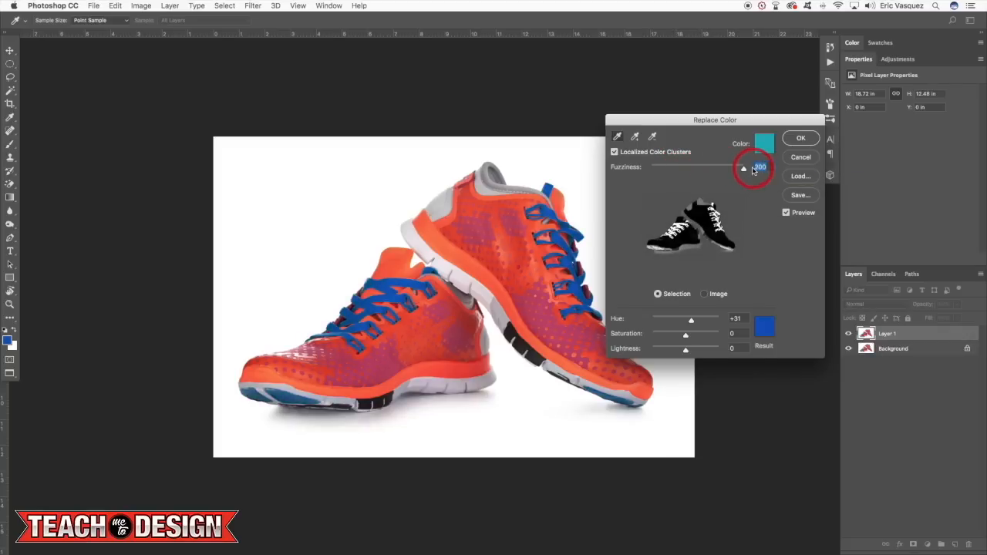
Toggle Localized Color Clusters off and on to compare, leaving it checked
left_click(614, 153)
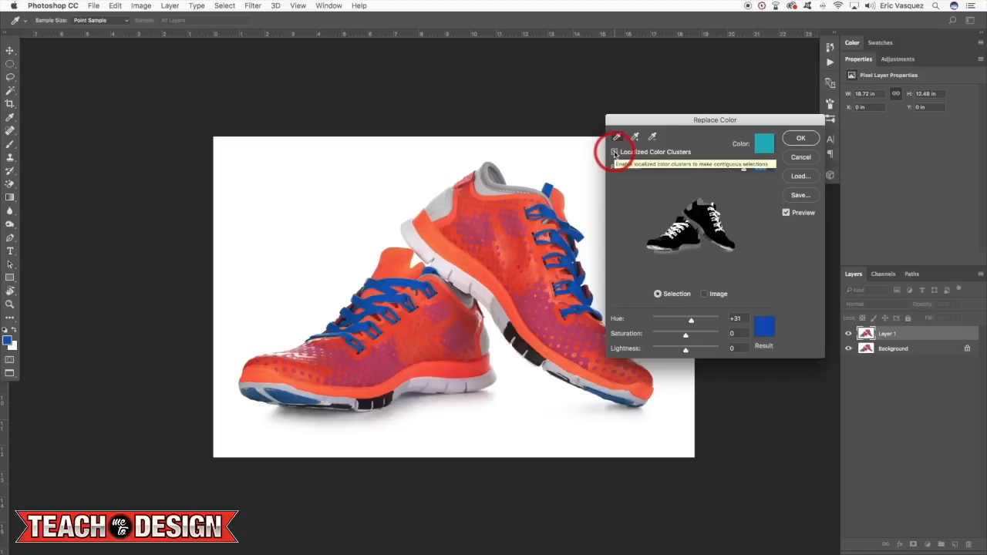
left_click(616, 153)
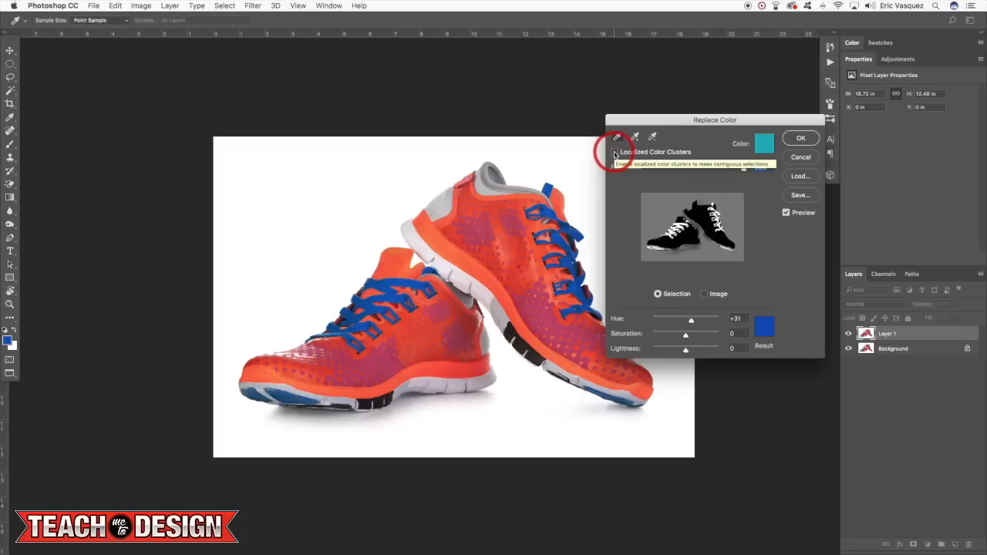
left_click(614, 153)
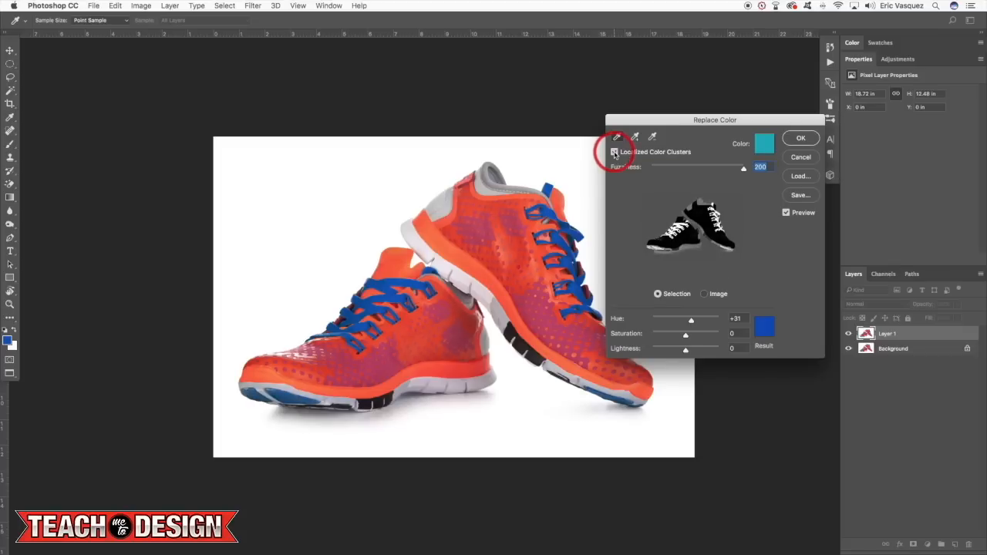
left_click(615, 152)
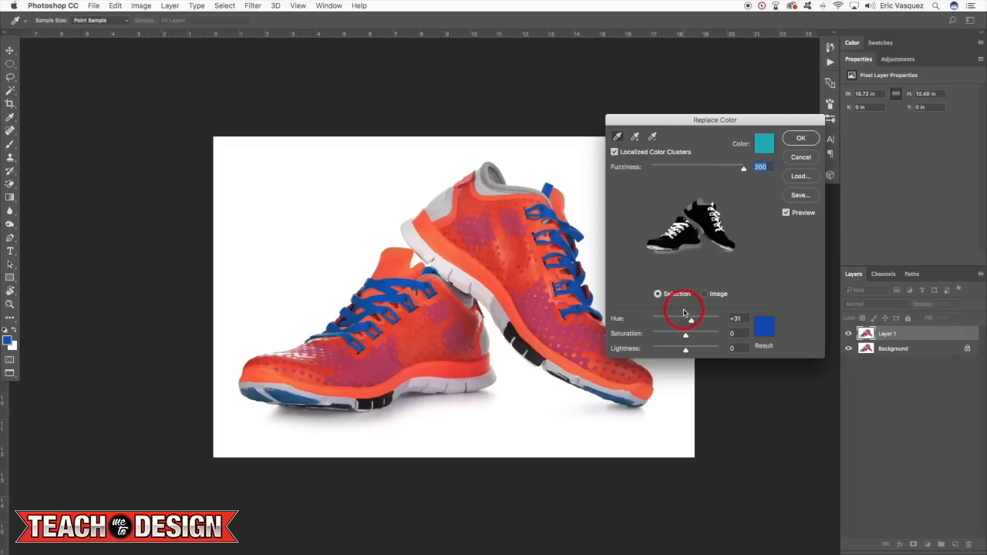
Sweep the result Hue through magenta and green, settling on blue with slightly lowered saturation
left_click_drag(691, 322, 698, 322)
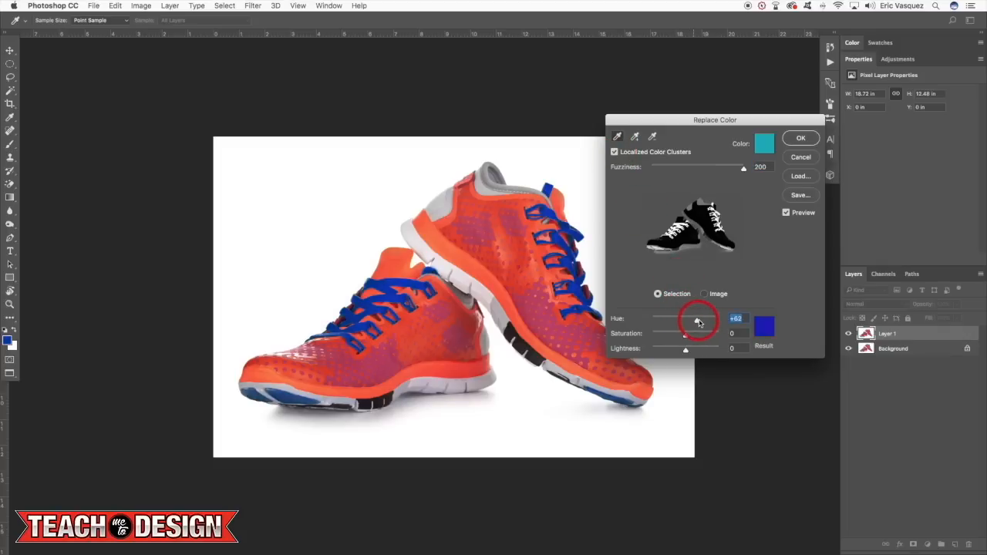
left_click_drag(697, 319, 722, 319)
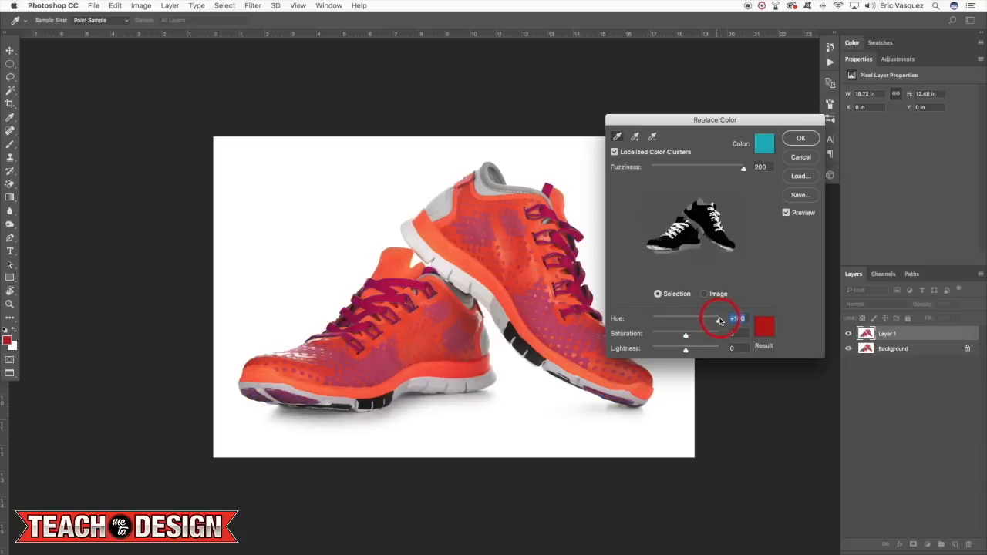
left_click_drag(719, 319, 670, 320)
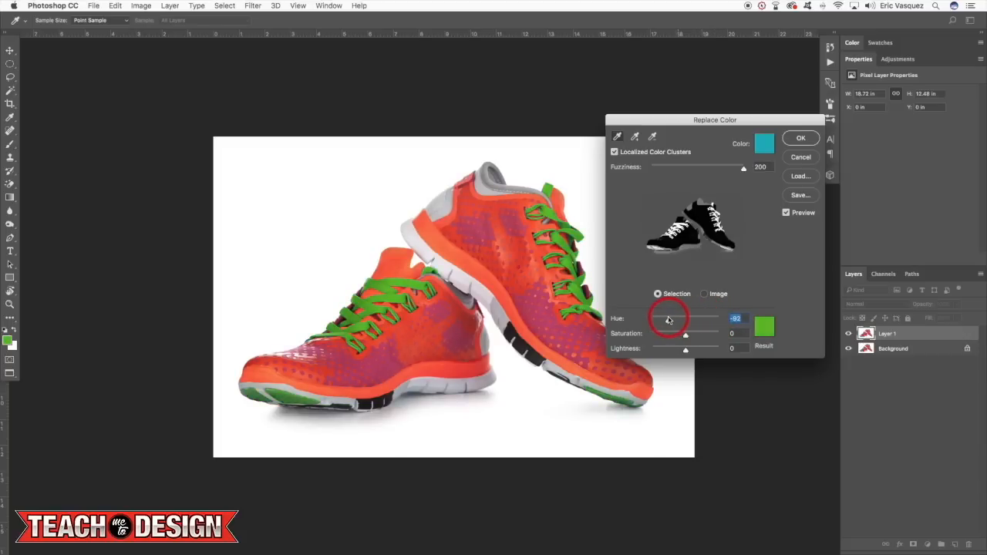
left_click_drag(670, 317, 662, 318)
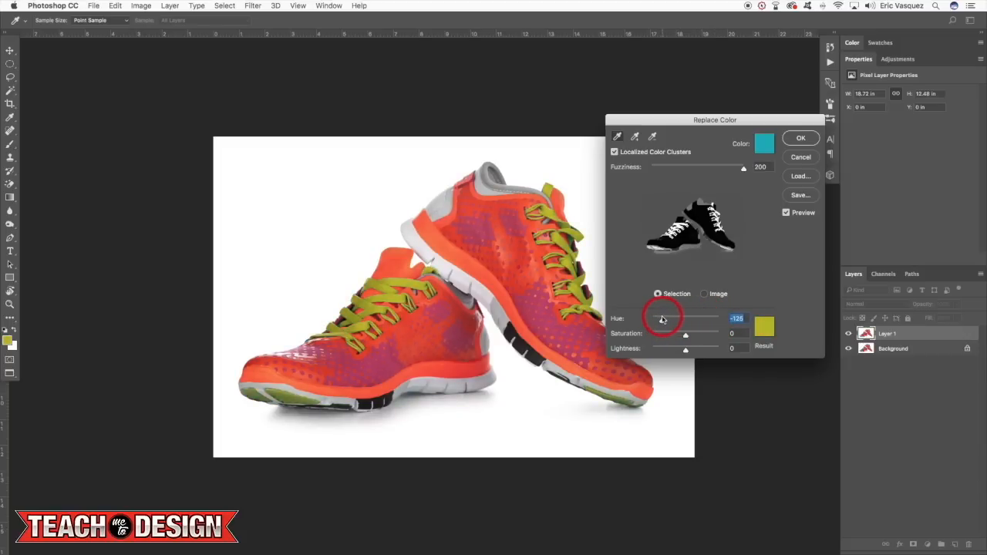
left_click_drag(660, 320, 669, 320)
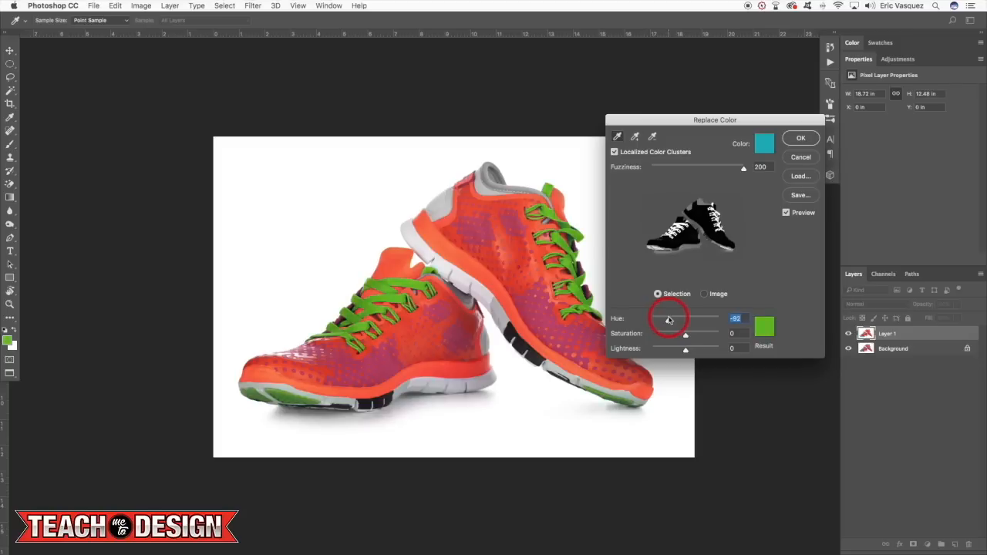
left_click_drag(670, 317, 700, 317)
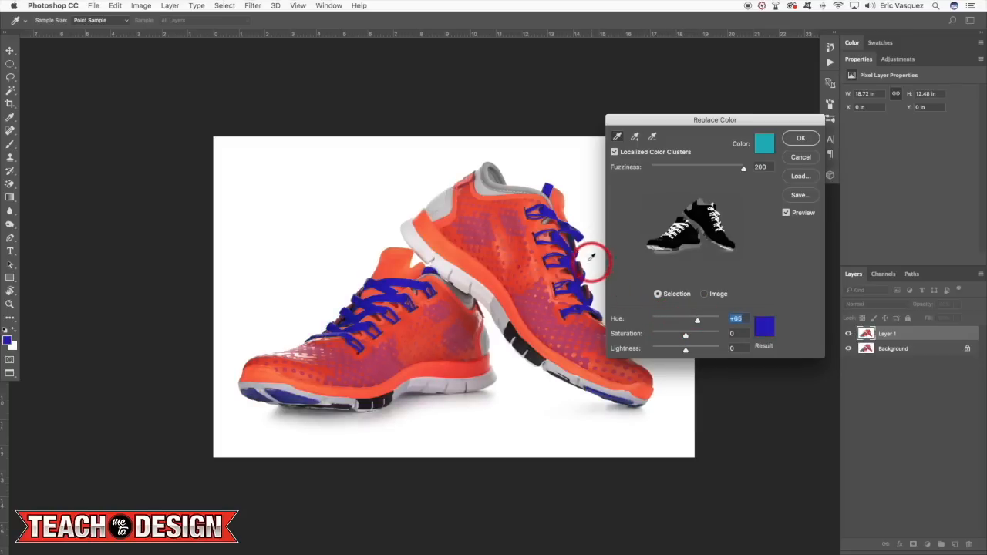
left_click_drag(685, 336, 691, 336)
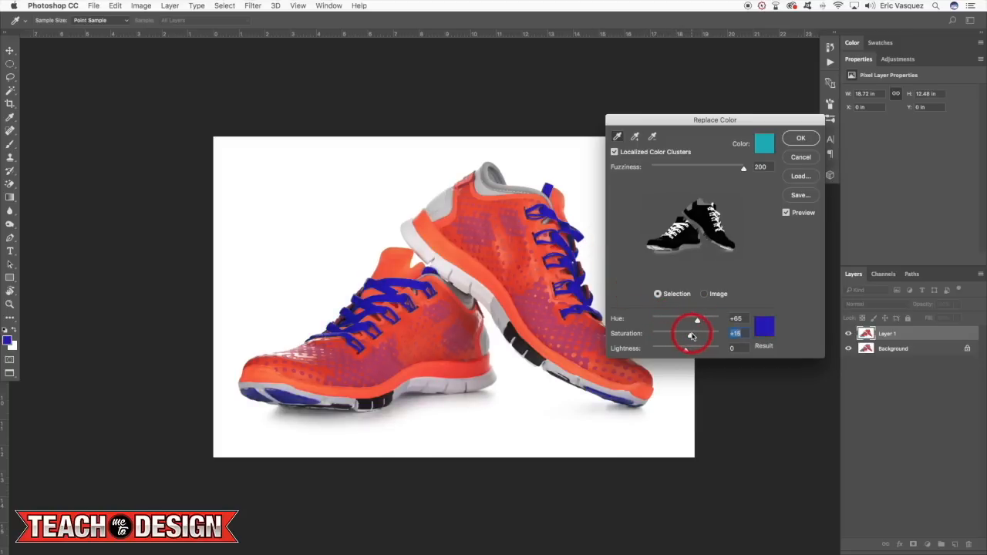
left_click_drag(691, 334, 665, 335)
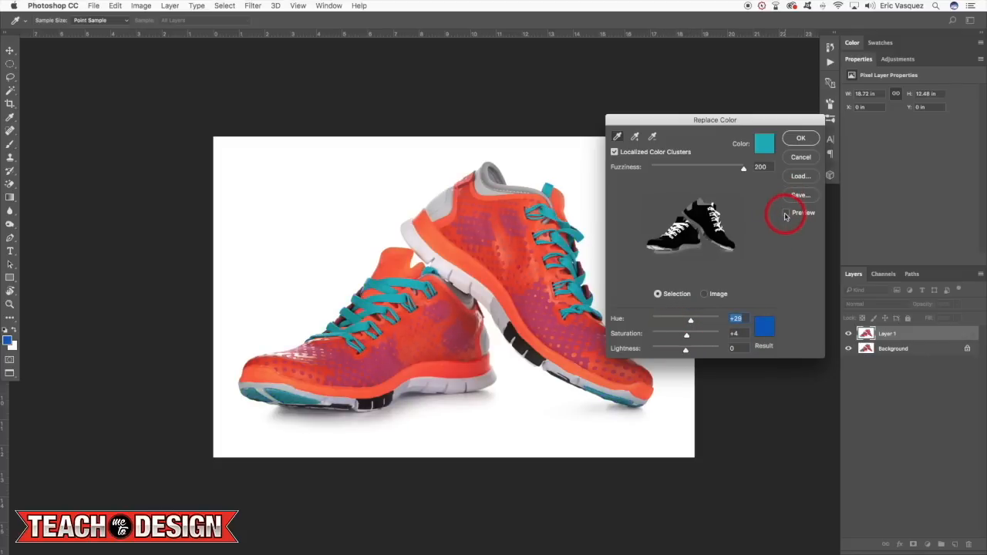
Compare against the original preview and commit the blue-lace Replace Color with OK
left_click(788, 213)
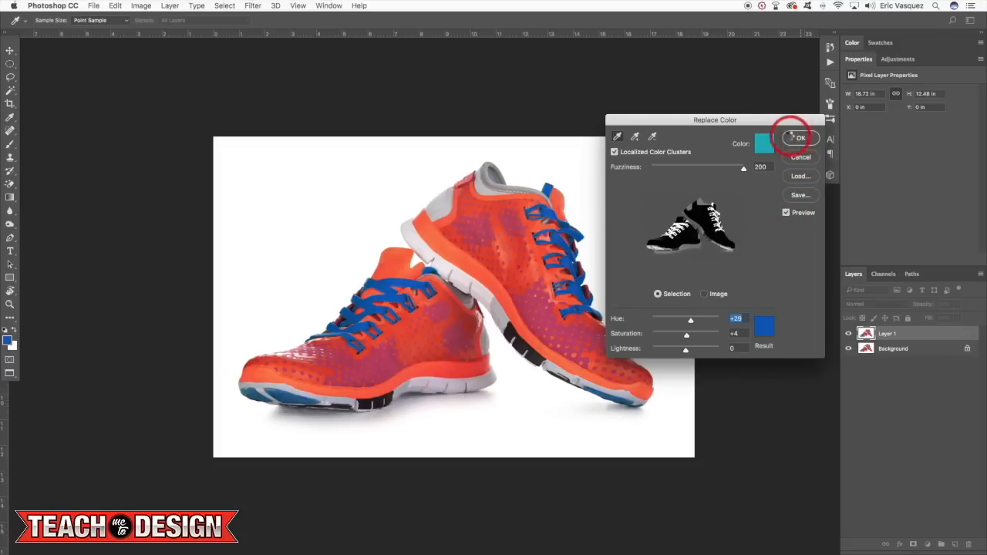
left_click(799, 137)
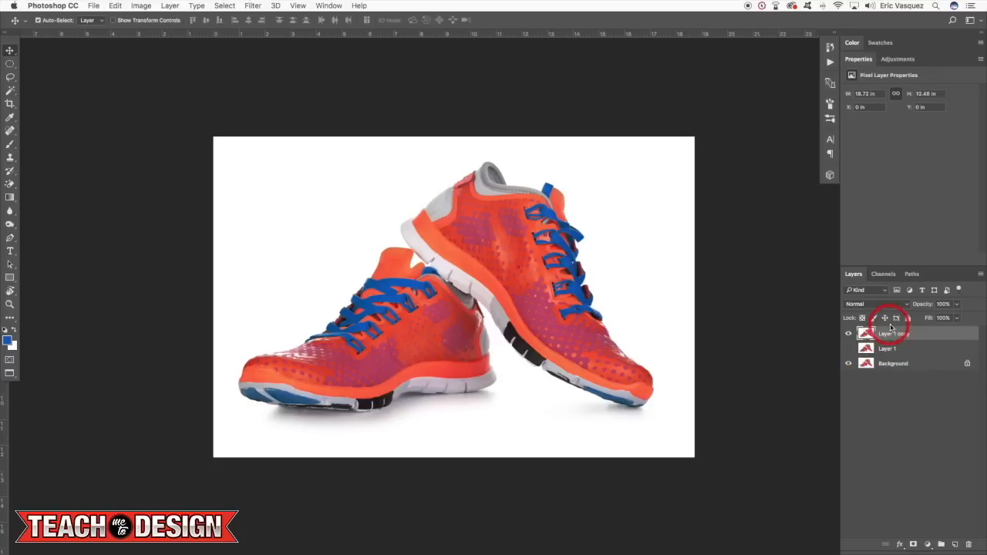
Duplicate the shoe layer, reopen Replace Color, sample the orange body and choose yellow as result
left_click(142, 6)
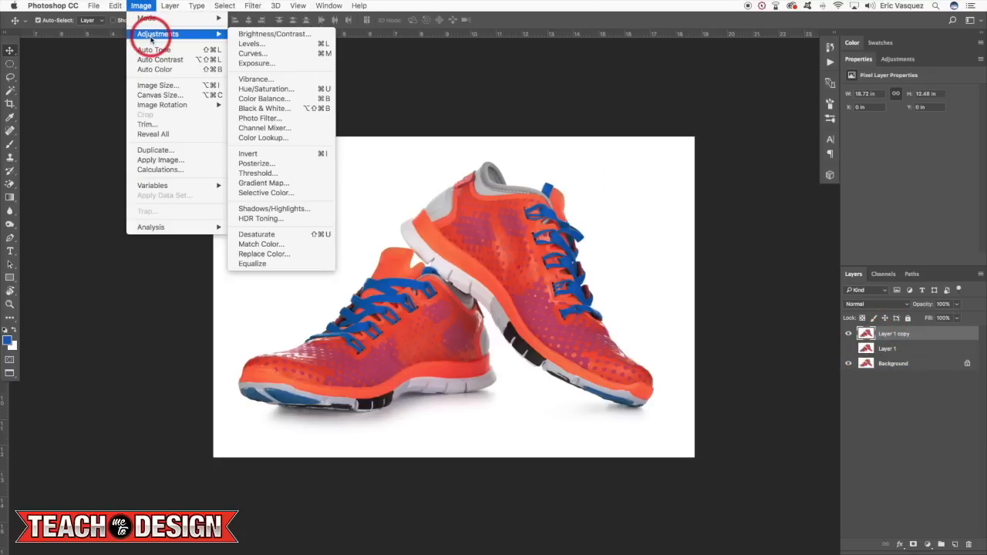
mouse_move(259, 244)
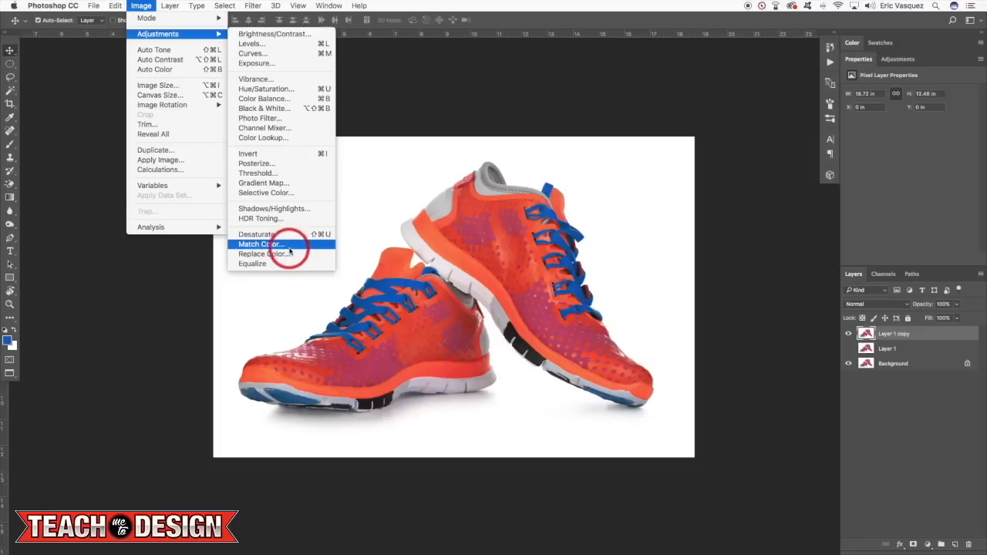
left_click(257, 253)
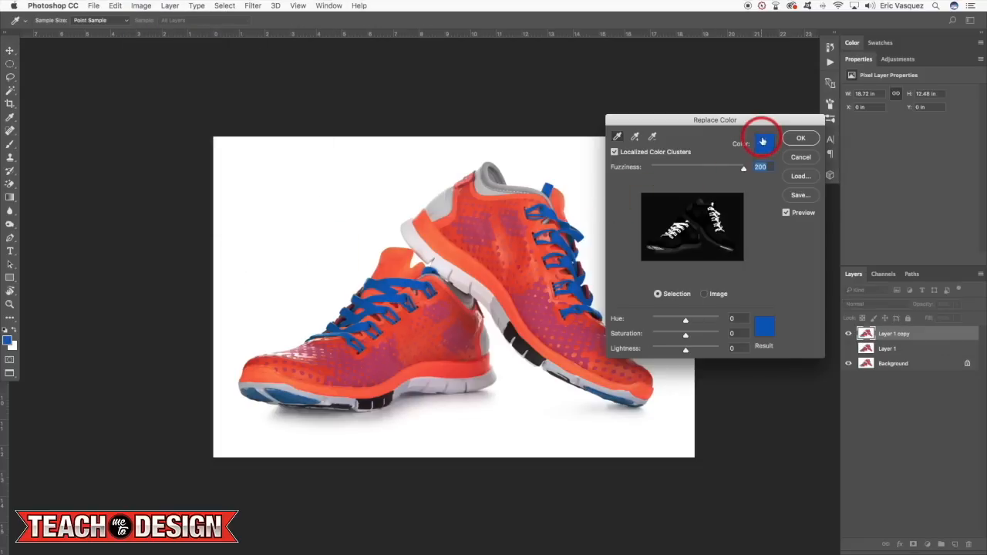
left_click(765, 144)
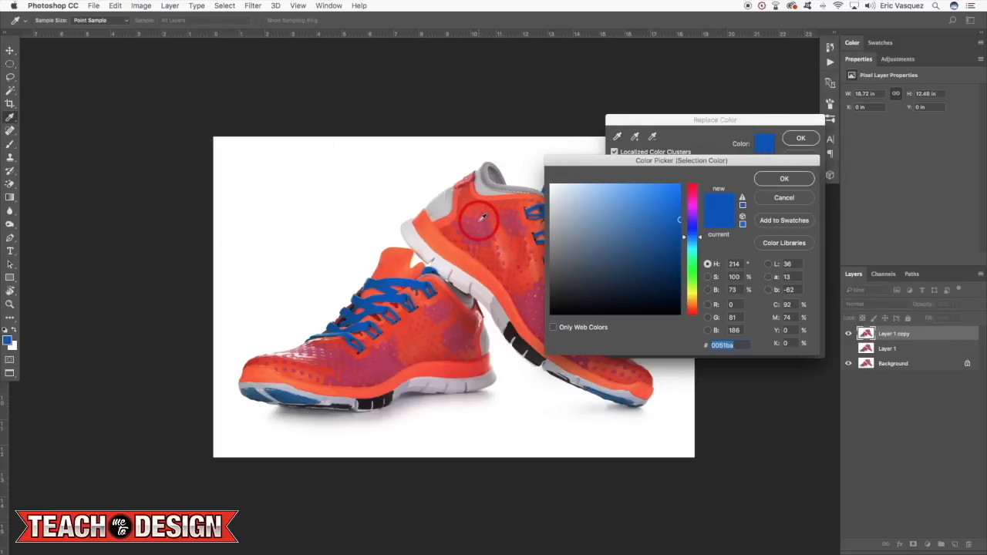
left_click(784, 179)
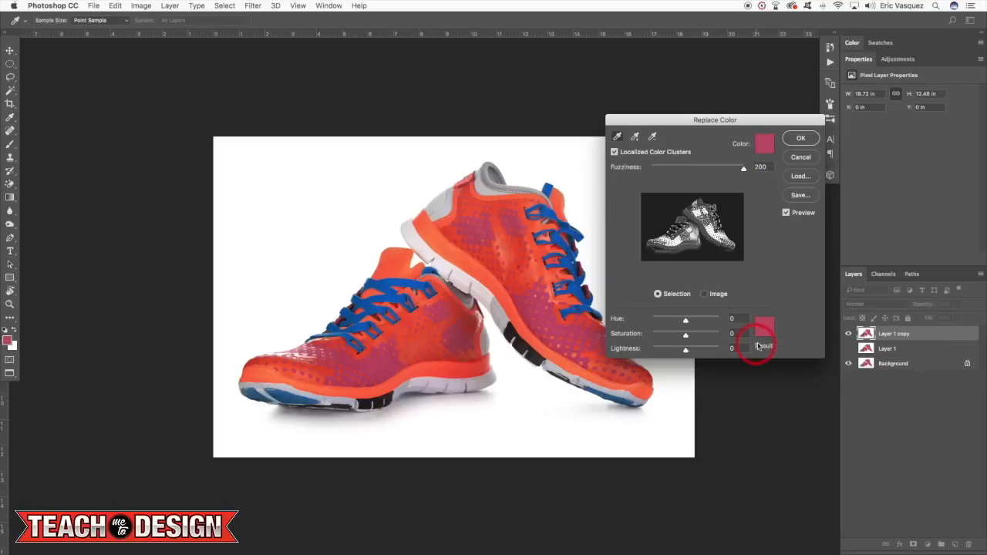
left_click(763, 346)
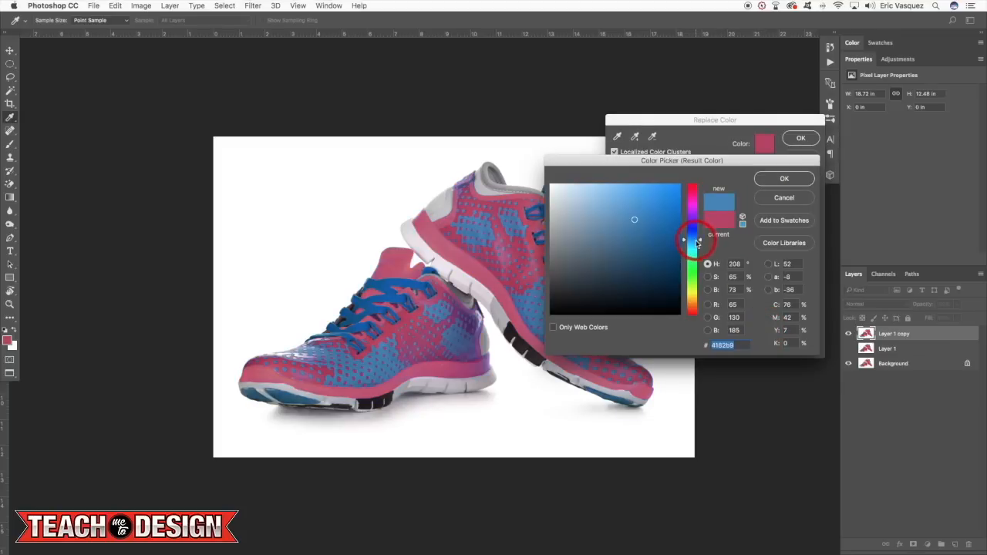
left_click_drag(691, 240, 691, 275)
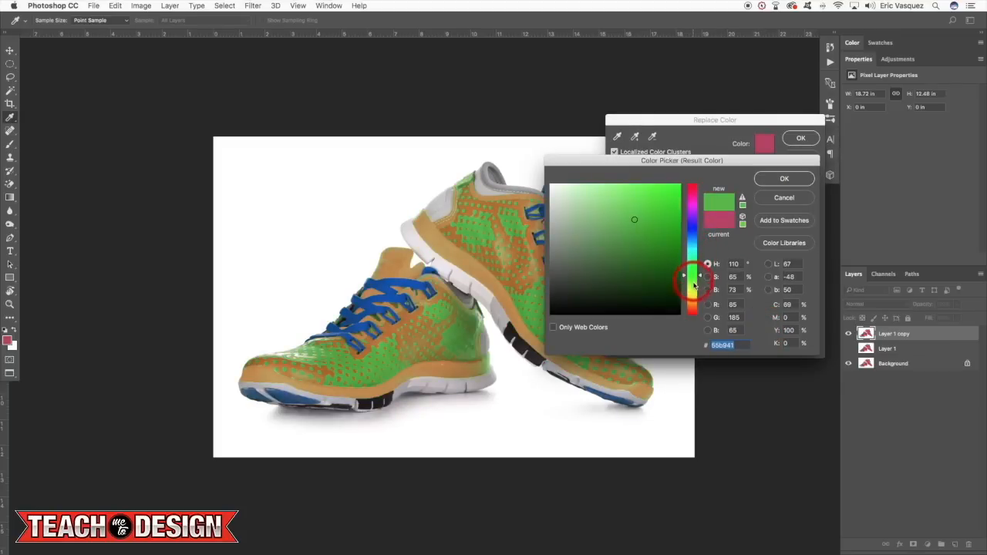
left_click_drag(691, 274, 691, 299)
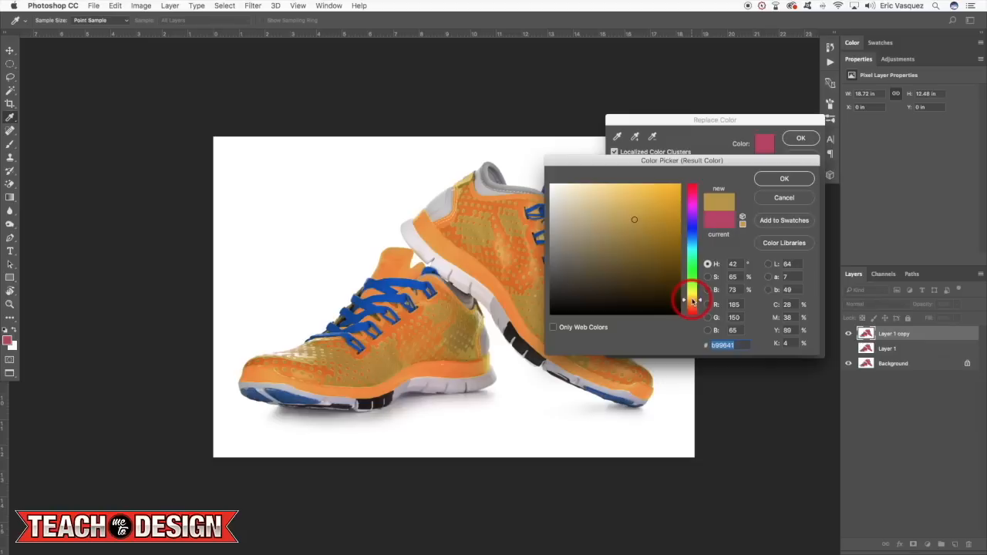
left_click_drag(691, 300, 685, 291)
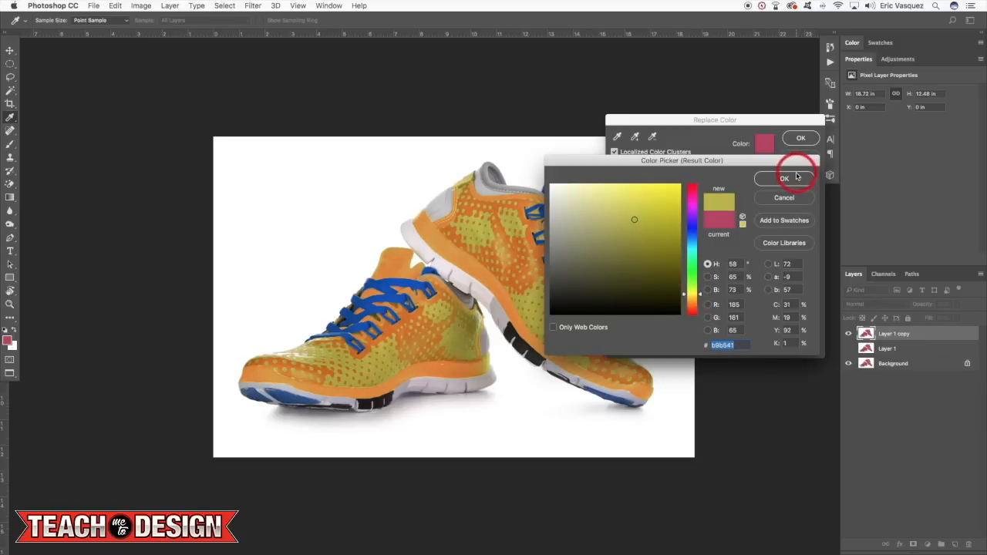
left_click(783, 179)
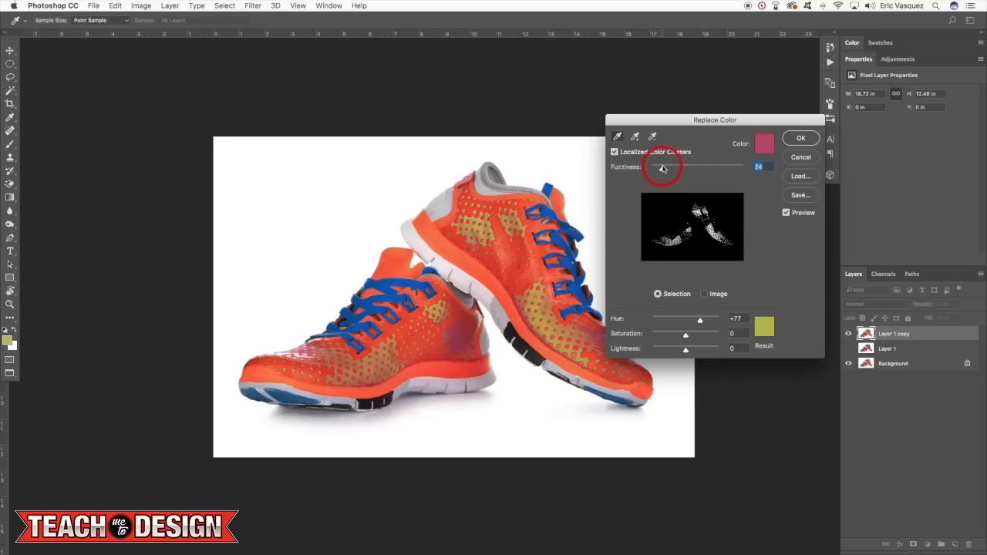
Raise Fuzziness to cover most of the body in yellow and toggle Localized Color Clusters to compare
left_click_drag(662, 168, 695, 169)
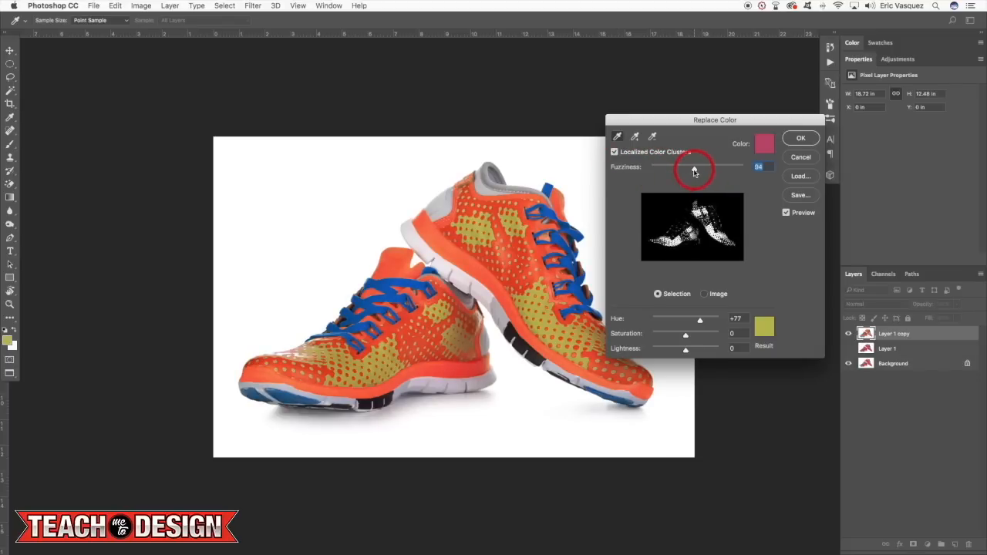
left_click_drag(694, 170, 743, 170)
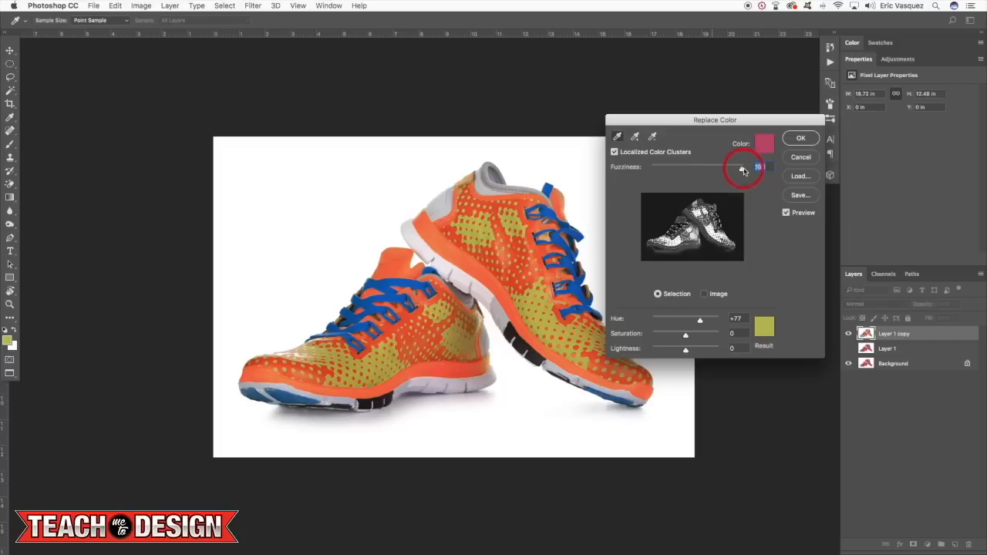
left_click_drag(743, 168, 716, 168)
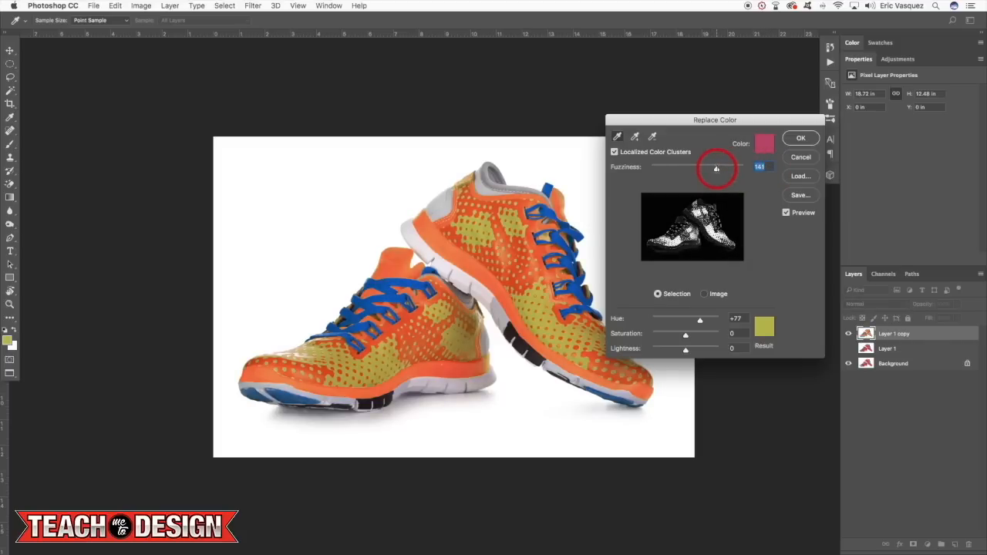
left_click_drag(715, 168, 712, 169)
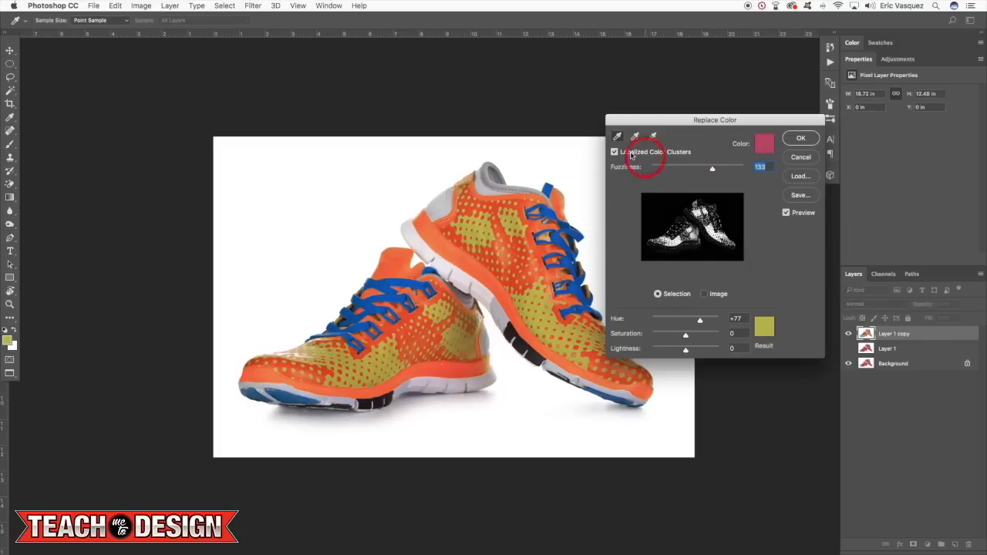
left_click(614, 153)
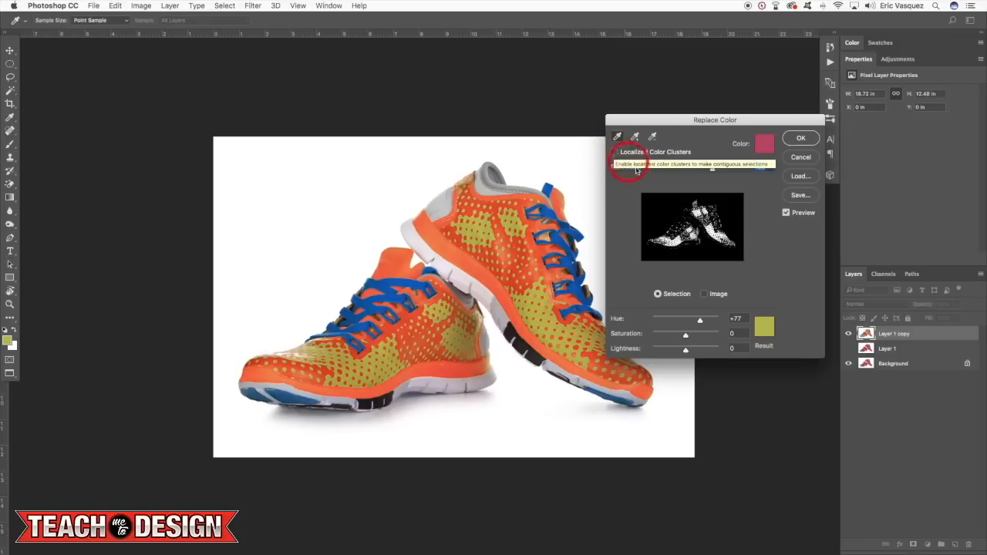
left_click(616, 153)
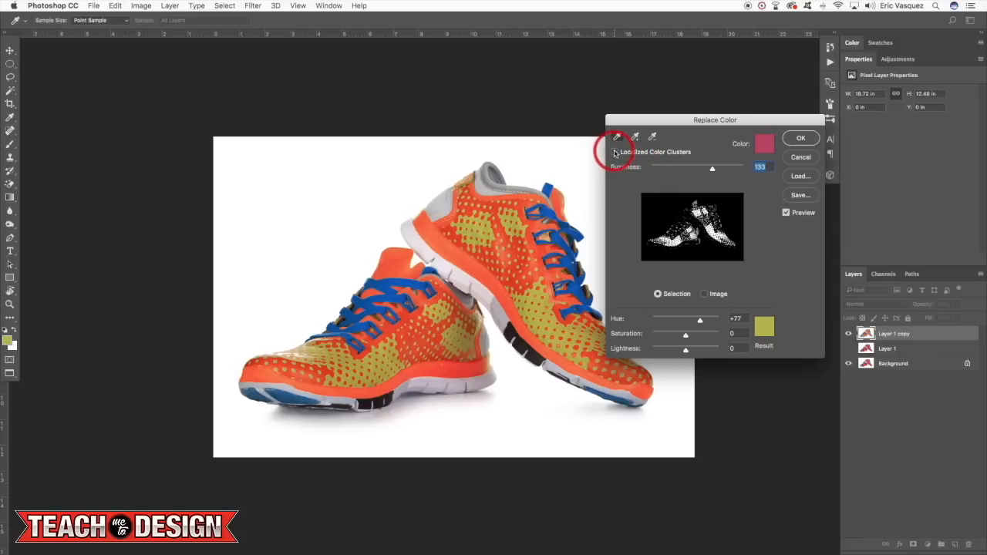
left_click(614, 152)
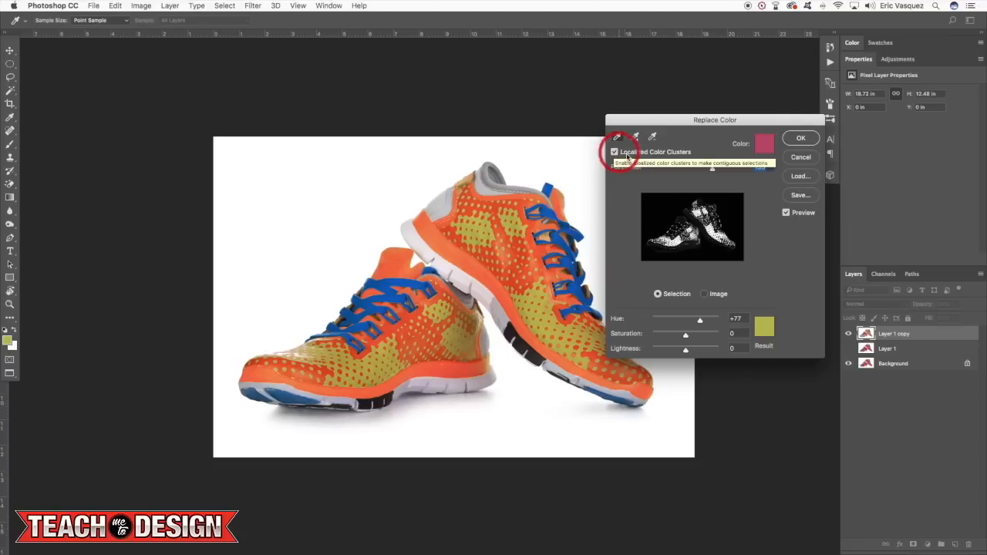
left_click(801, 139)
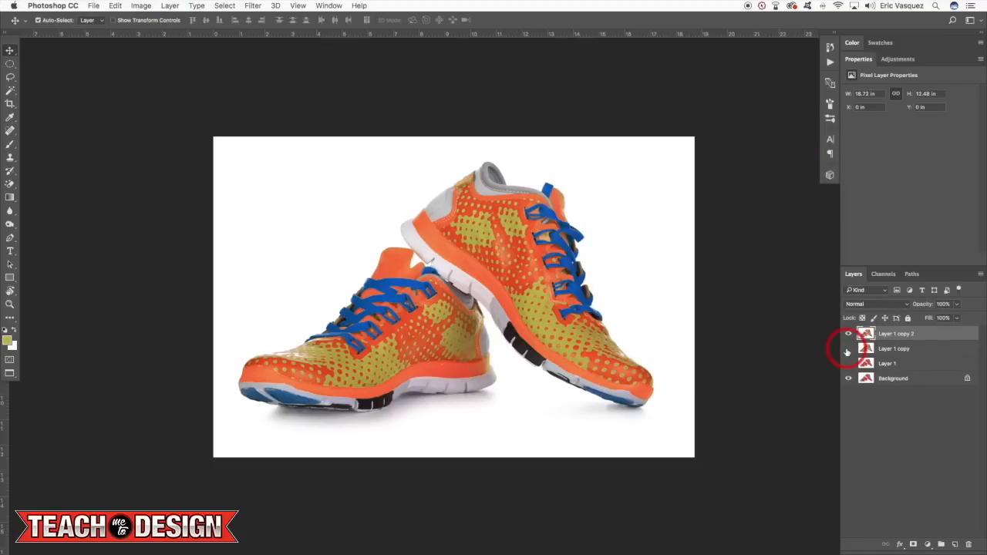
Run Replace Color again on the remaining orange, set the result to bright yellow and confirm it
left_click(142, 6)
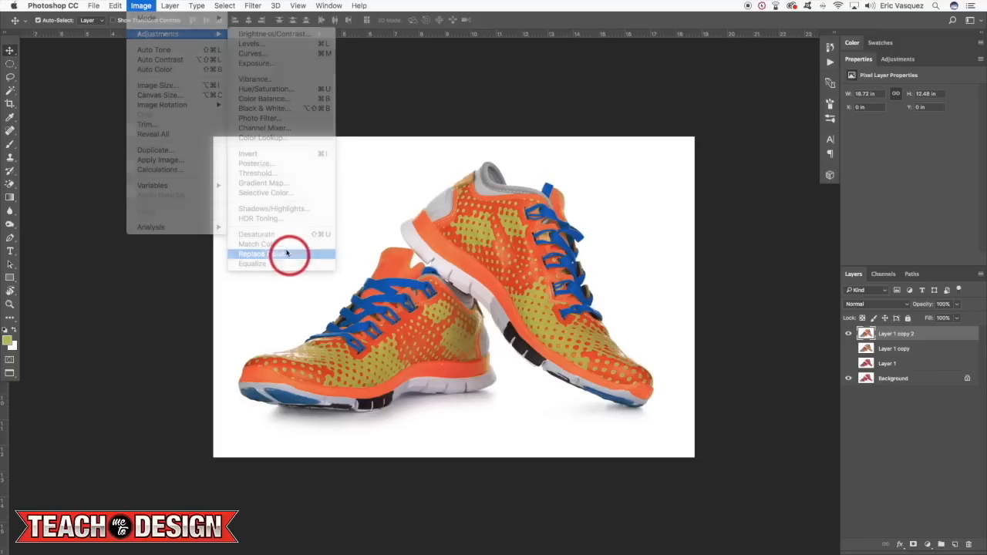
left_click(255, 253)
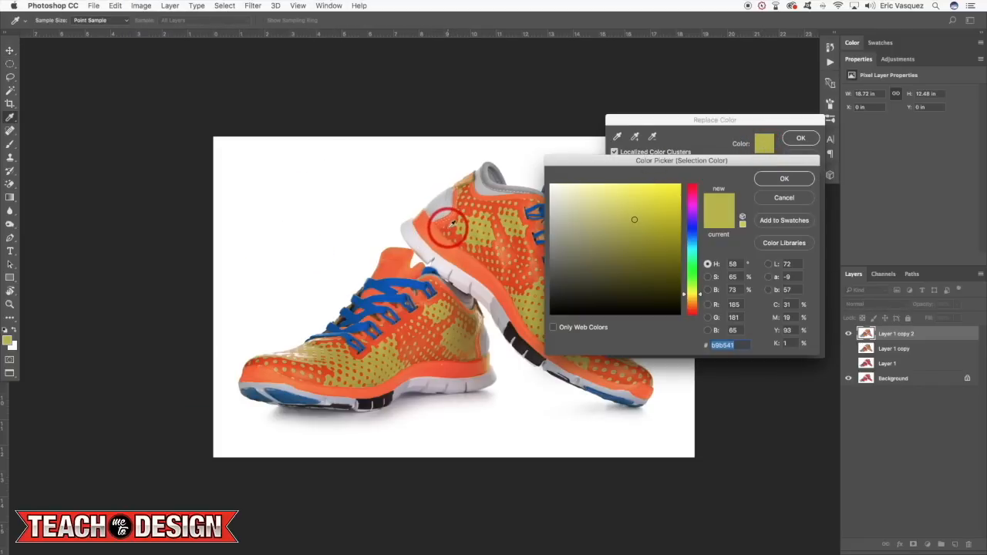
left_click(783, 179)
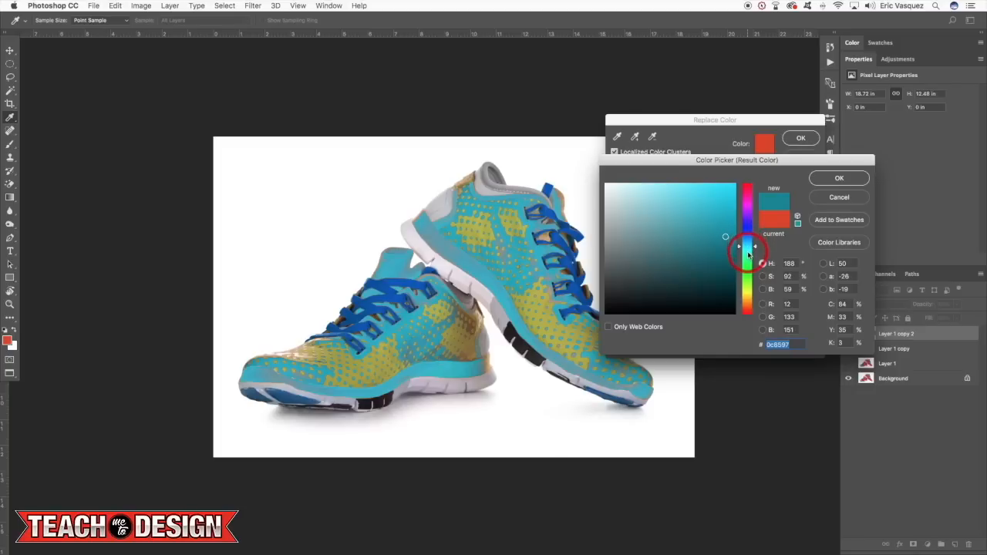
left_click_drag(750, 255, 750, 264)
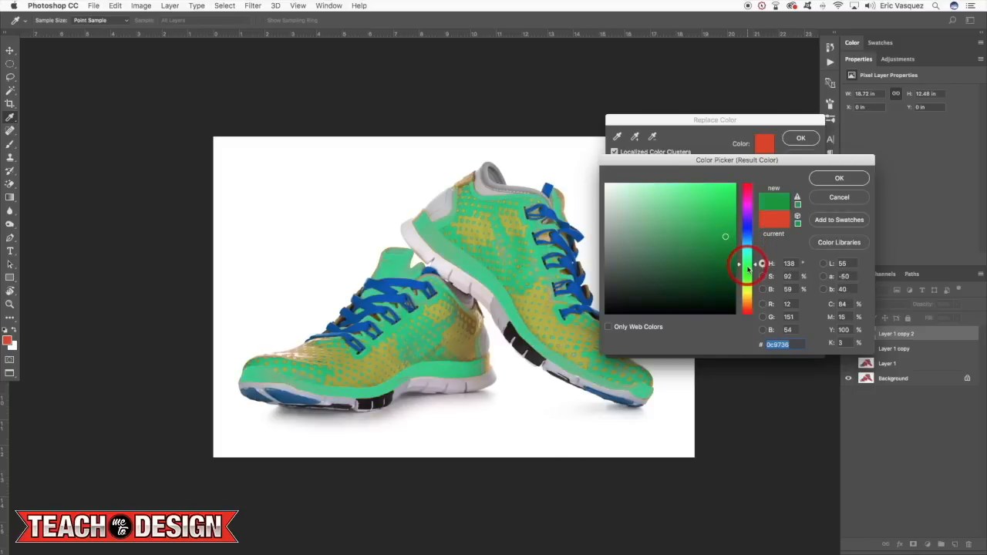
left_click_drag(748, 263, 740, 302)
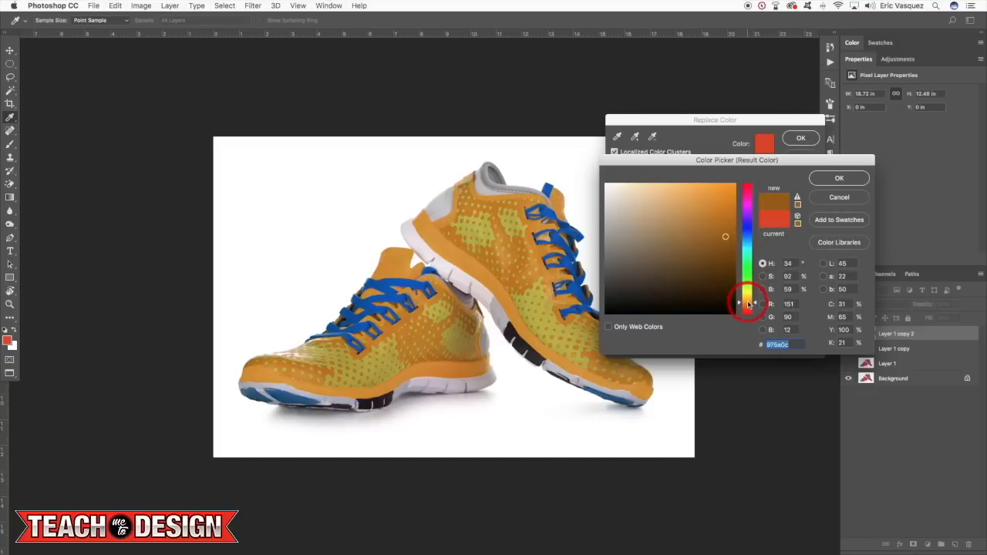
left_click_drag(748, 302, 737, 296)
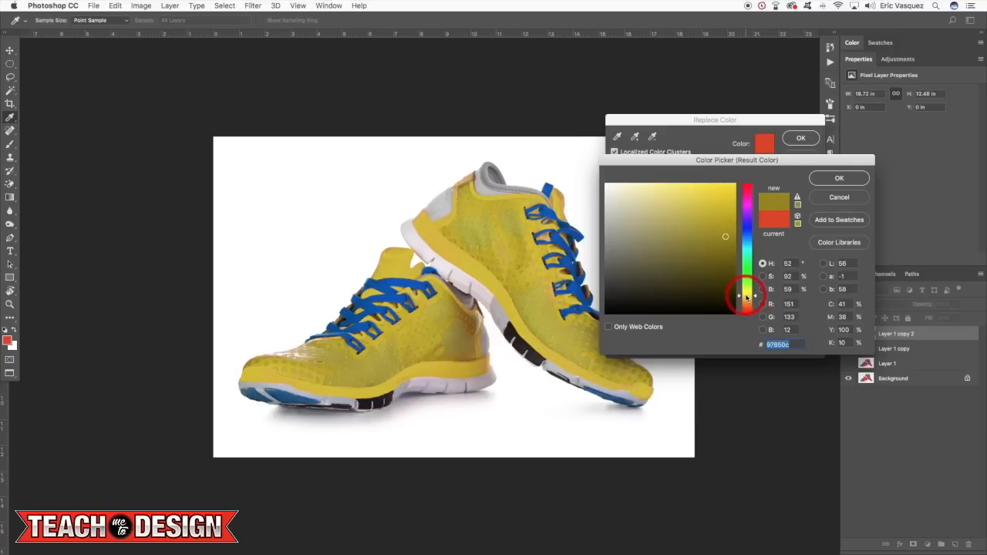
left_click(839, 179)
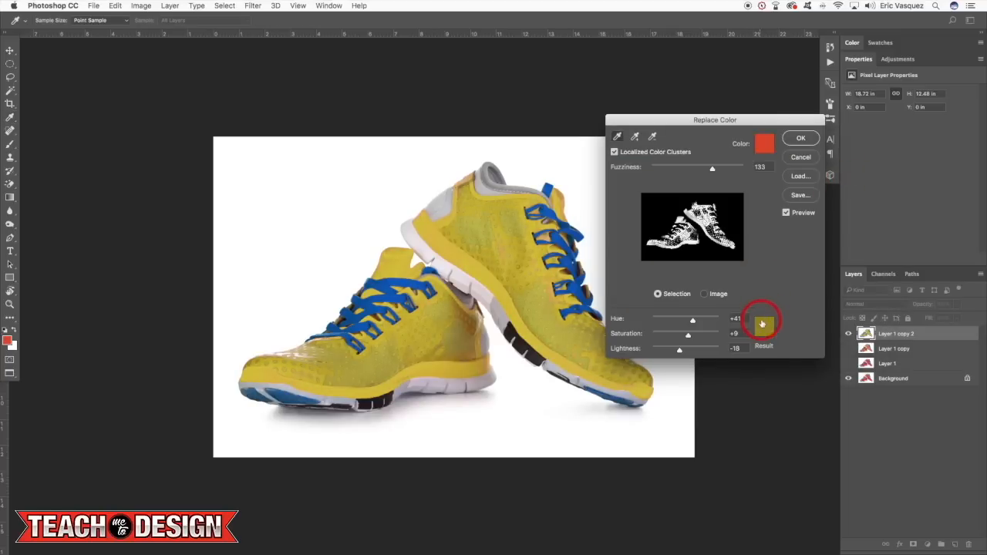
left_click(764, 324)
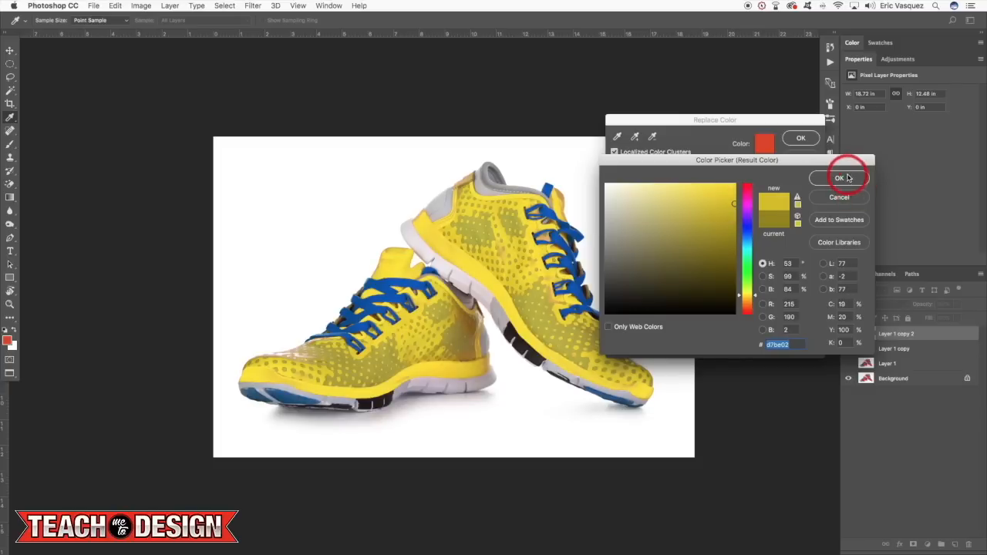
left_click(840, 179)
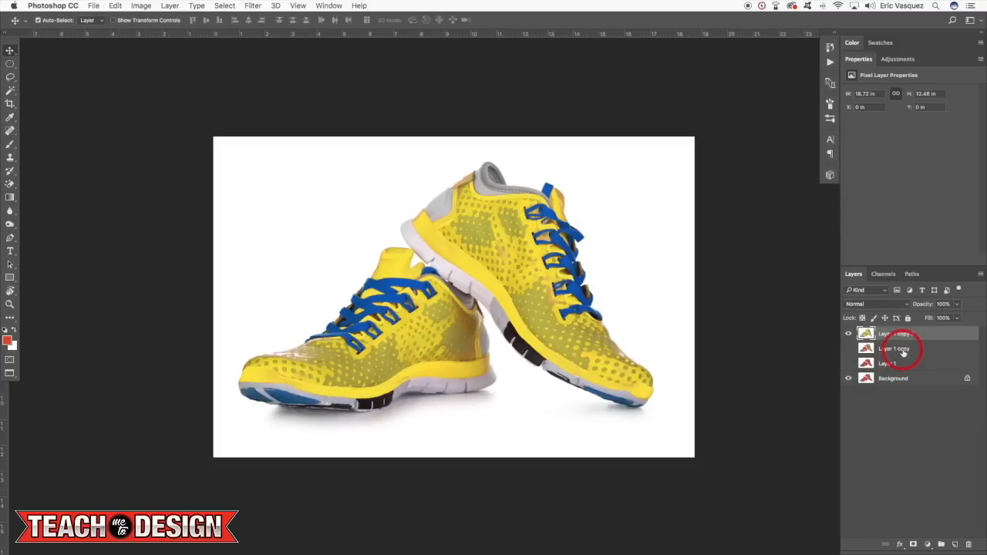
Add a Hue/Saturation layer above the shoes and push Saturation and Hue until the image turns red
left_click(894, 349)
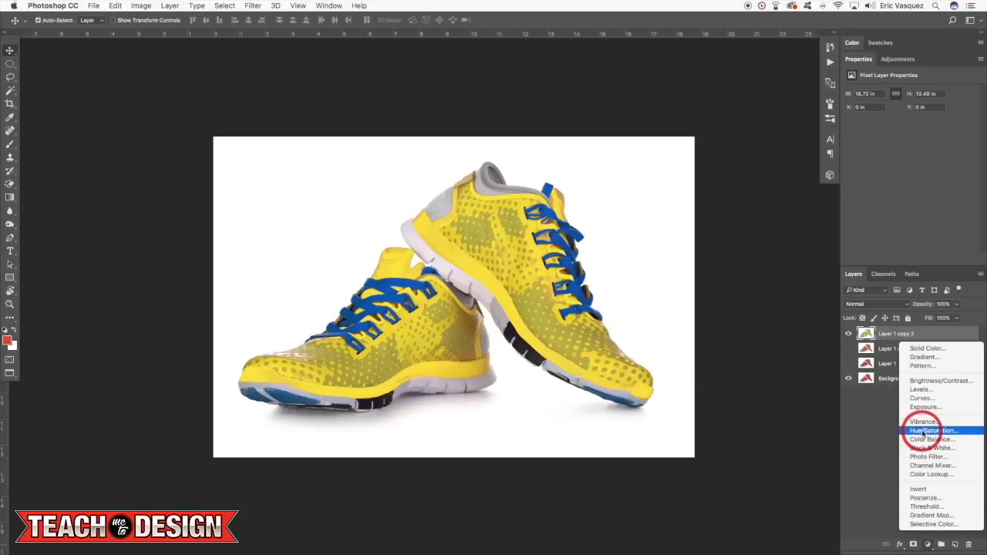
left_click(935, 430)
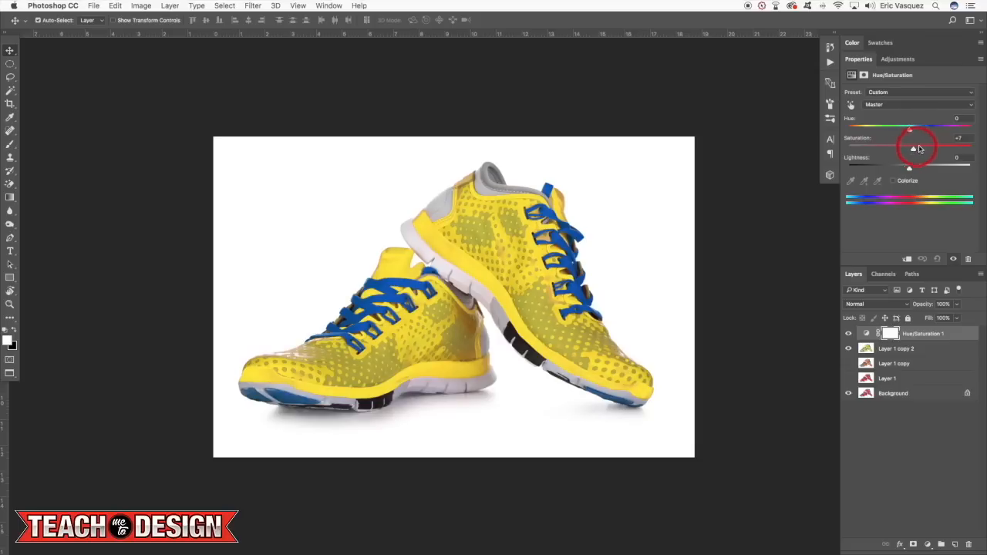
left_click_drag(913, 148, 959, 146)
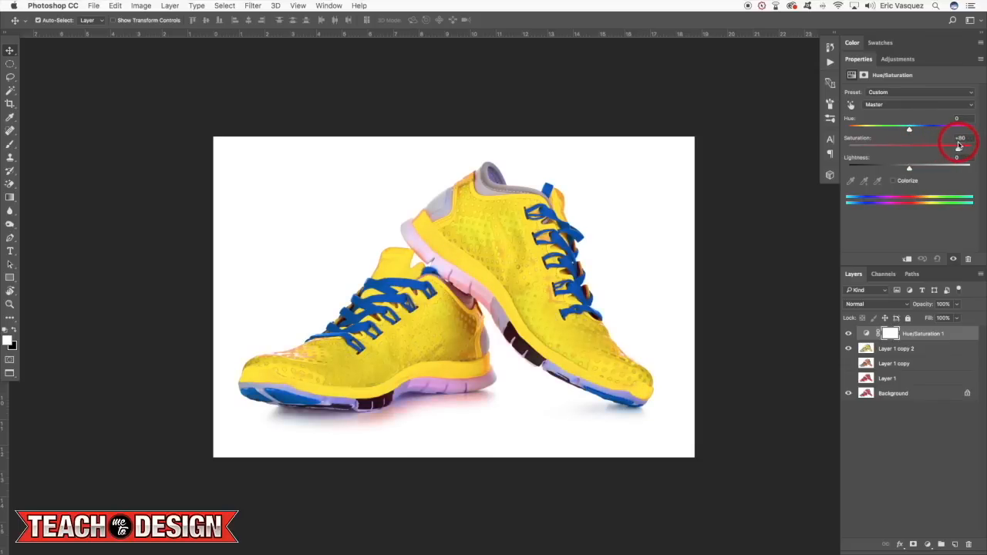
left_click_drag(959, 142, 964, 142)
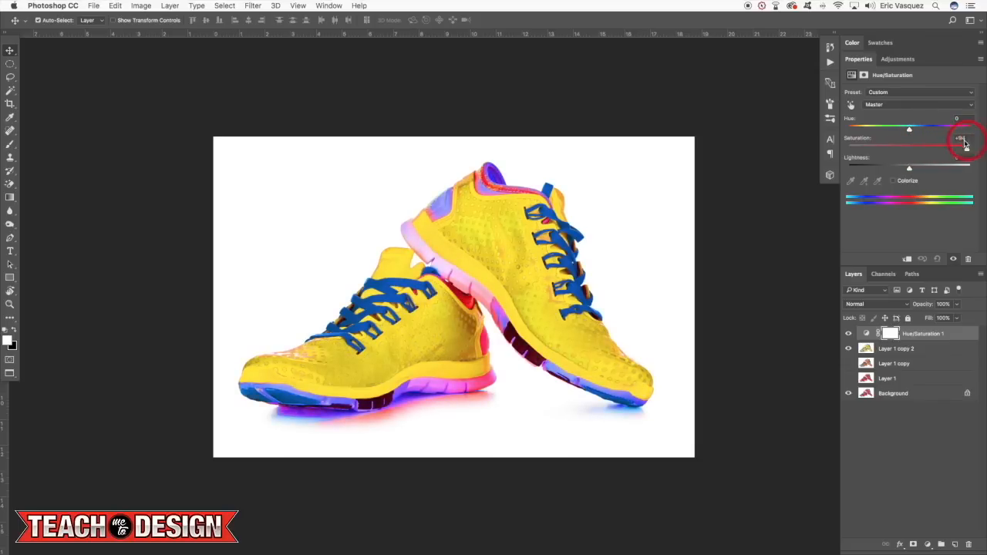
left_click_drag(964, 145, 891, 145)
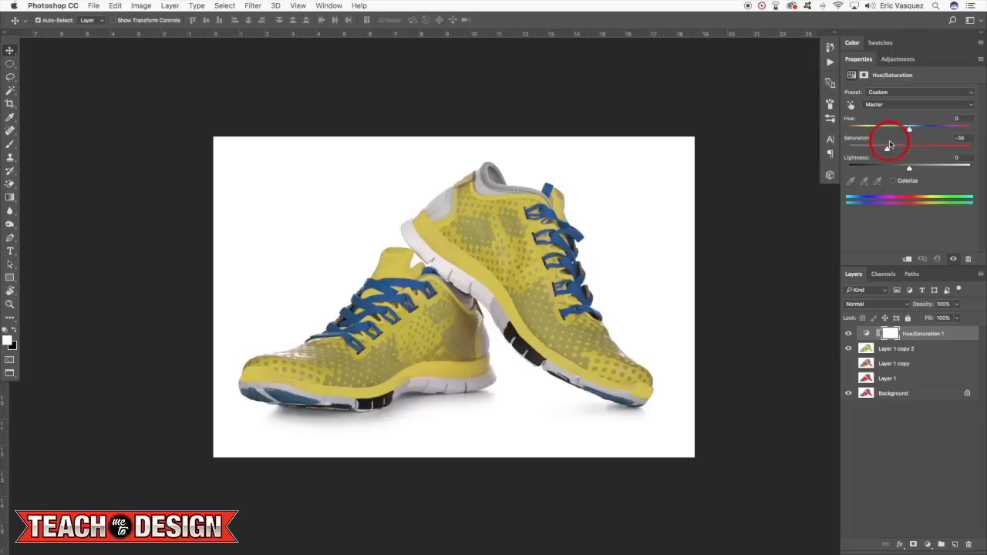
left_click_drag(889, 148, 932, 148)
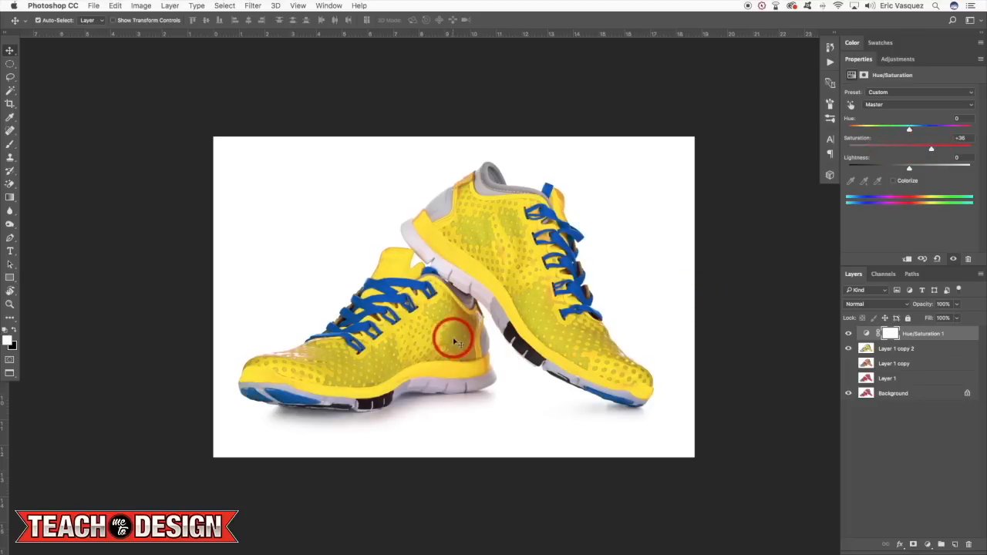
left_click_drag(931, 148, 935, 148)
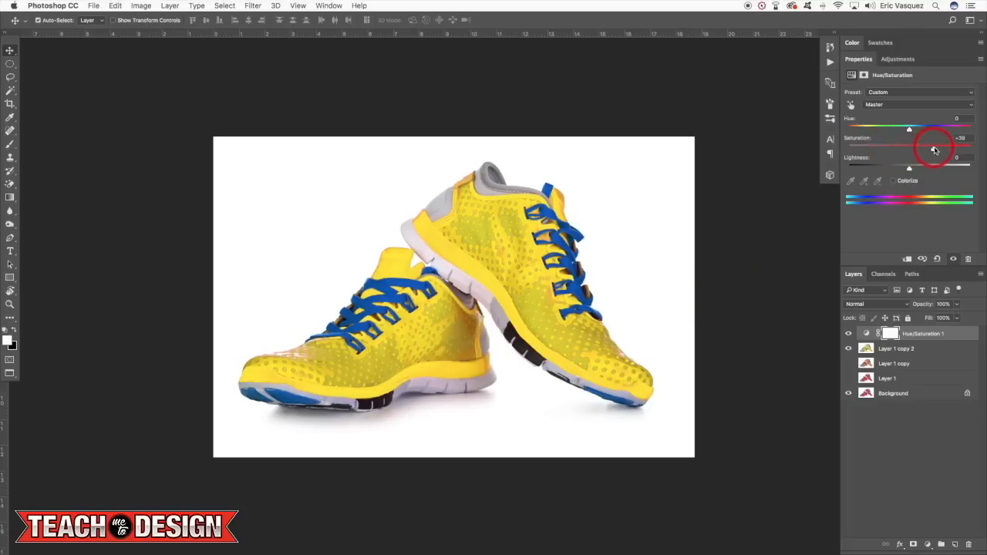
left_click_drag(933, 148, 942, 148)
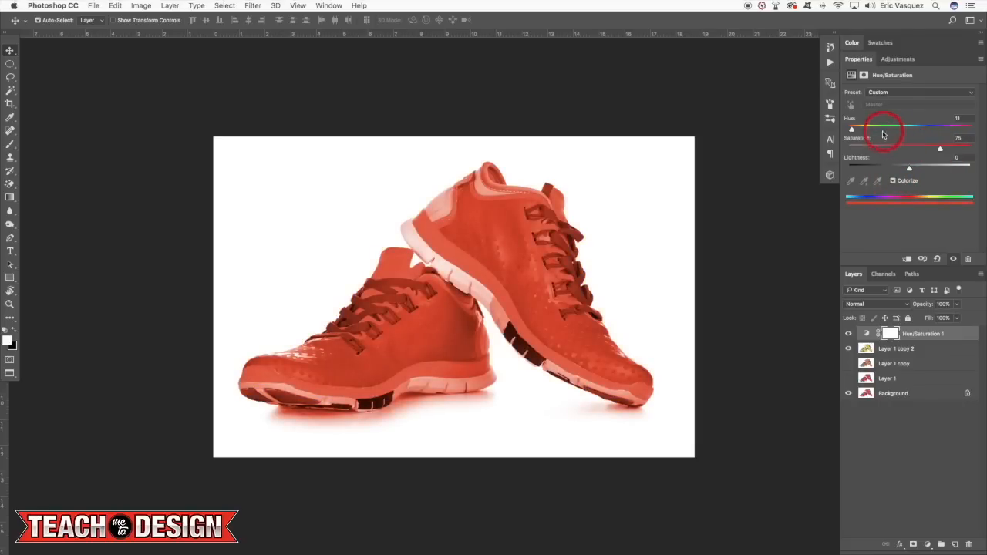
left_click_drag(886, 126, 867, 127)
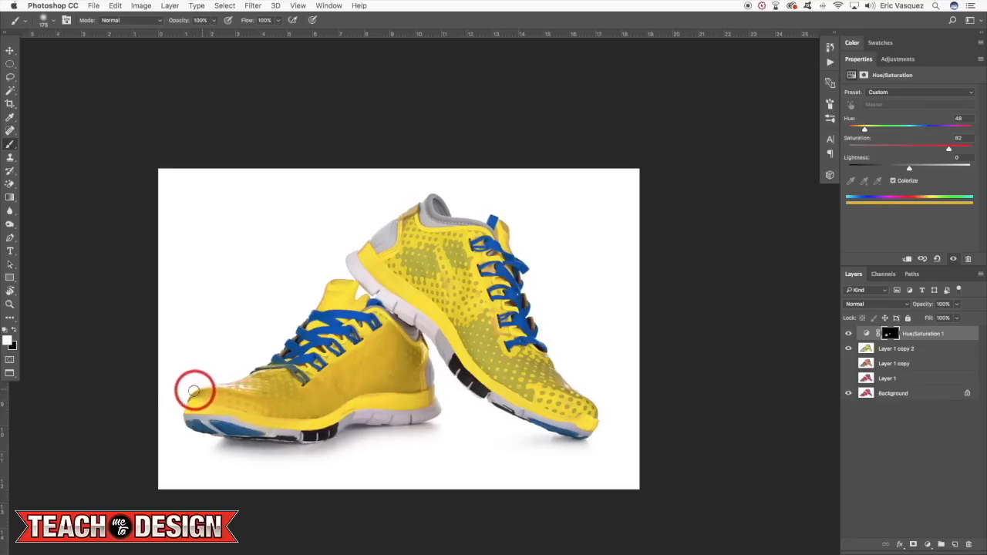
Paint white on the inverted mask over the left shoe toe, then hide and show the new group to compare
left_click_drag(195, 392, 317, 393)
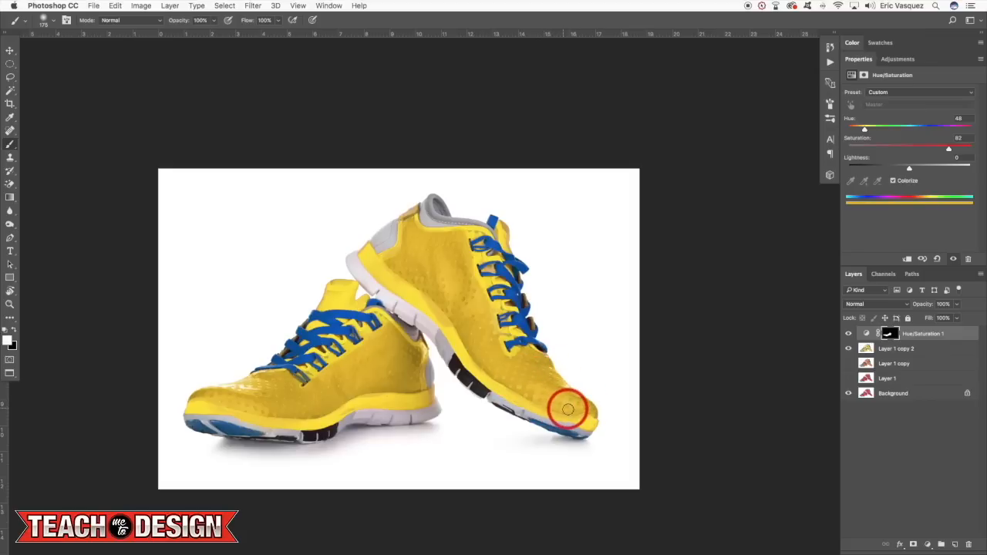
mouse_move(440, 324)
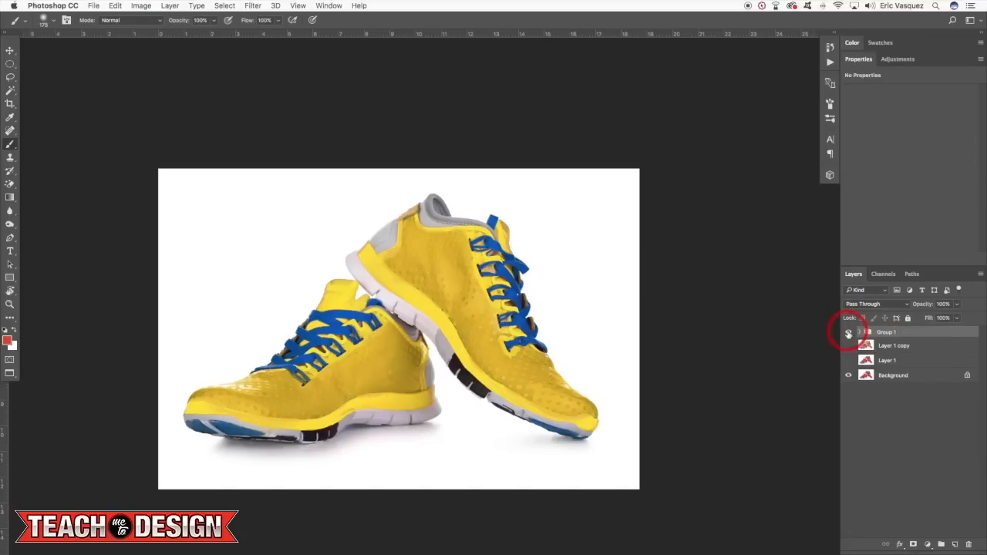
left_click(849, 332)
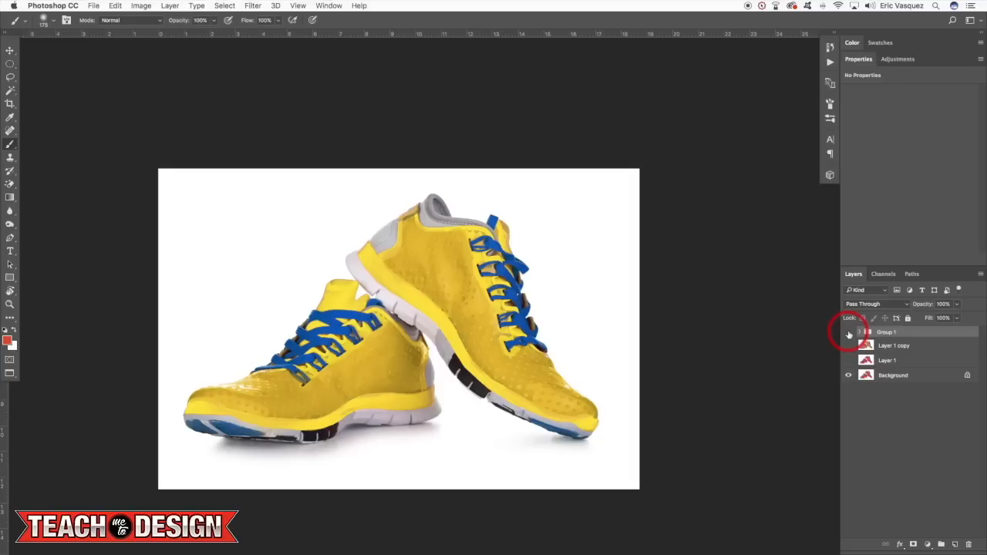
left_click(848, 331)
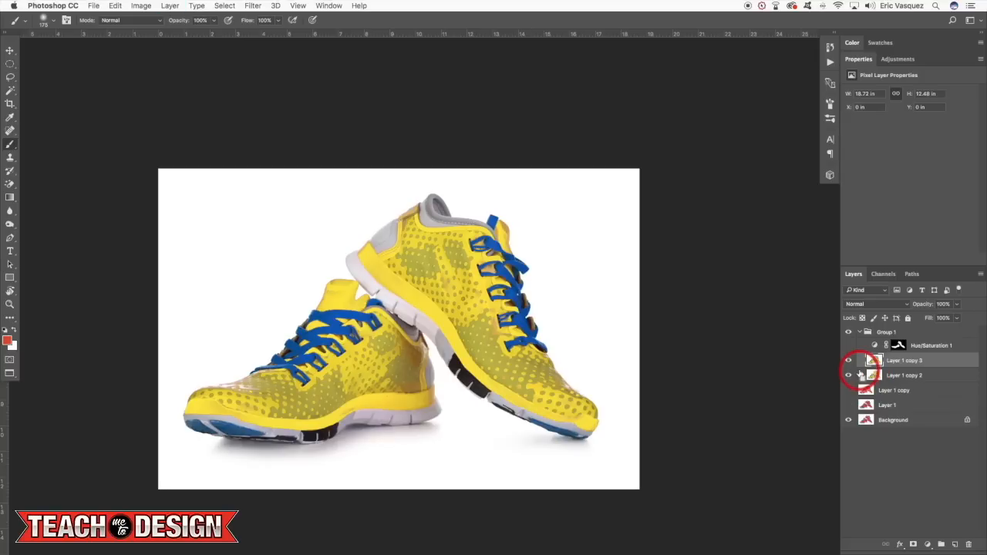
Reopen Replace Color, sample the yellow body and raise Fuzziness to 200
left_click(142, 6)
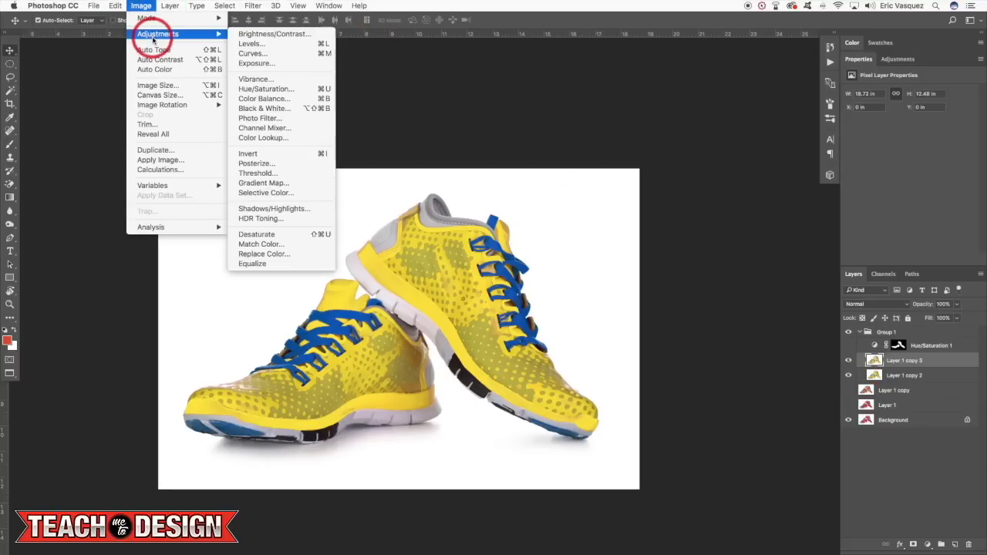
left_click(263, 253)
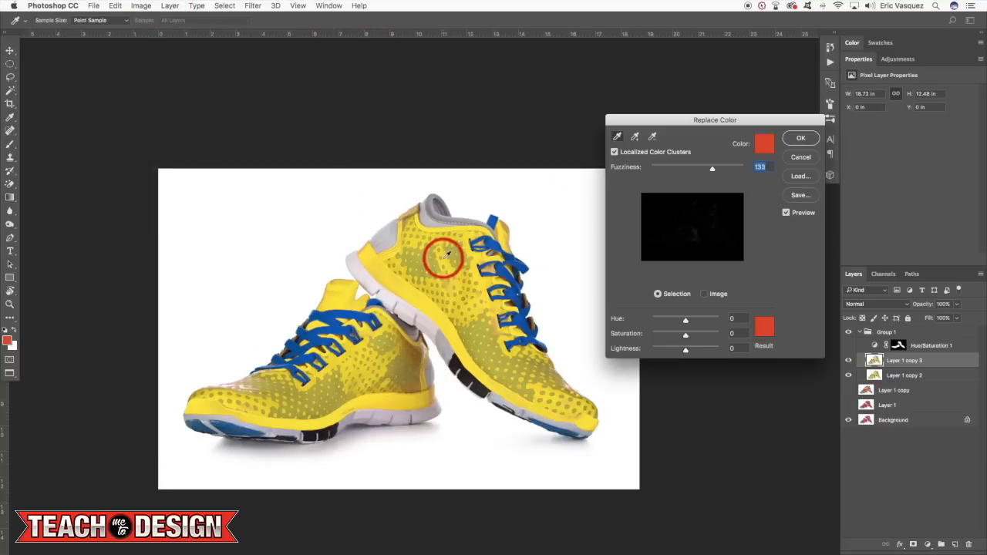
left_click(447, 256)
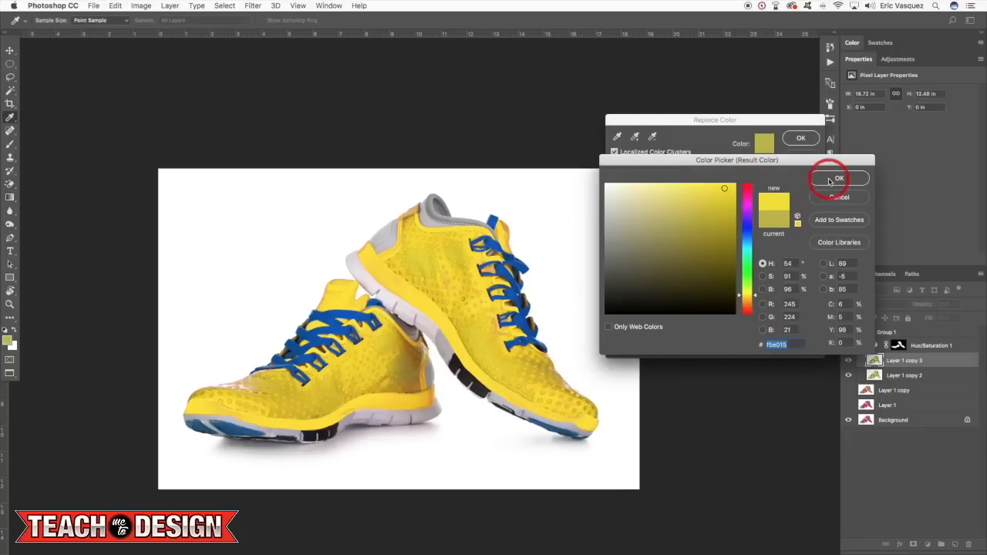
left_click(839, 179)
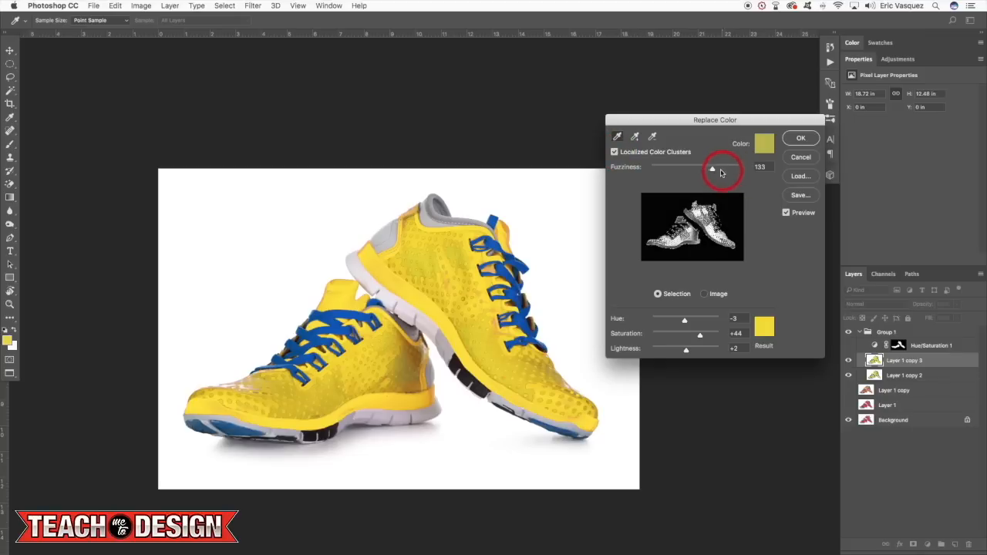
left_click_drag(713, 169, 744, 168)
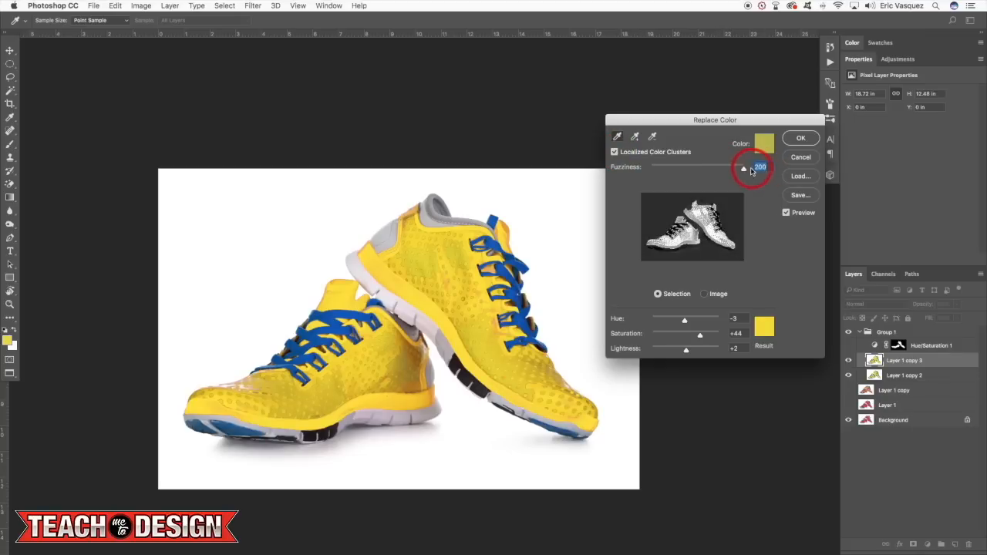
Preview orange and lower saturation on the body, then return it to yellow at full saturation
left_click_drag(685, 320, 676, 320)
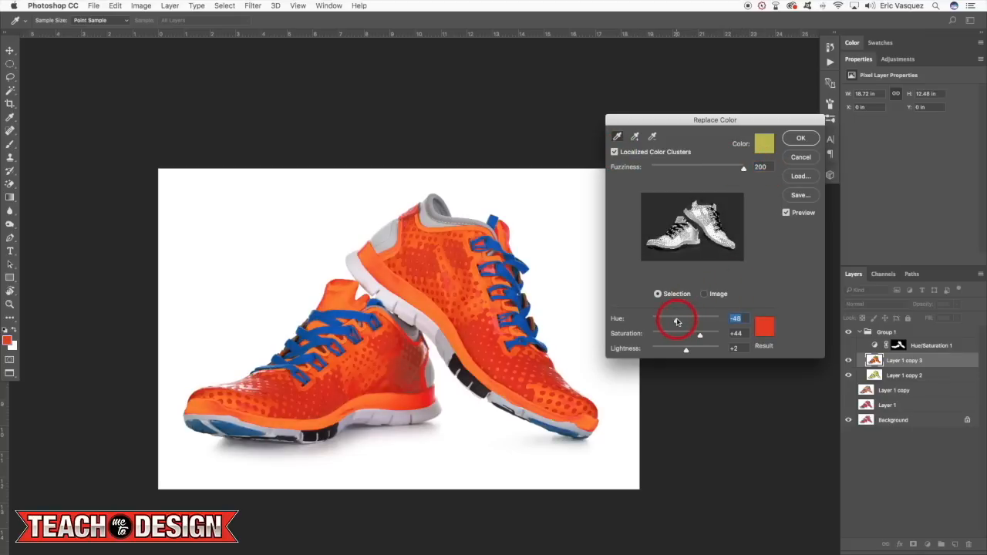
left_click_drag(665, 322, 685, 322)
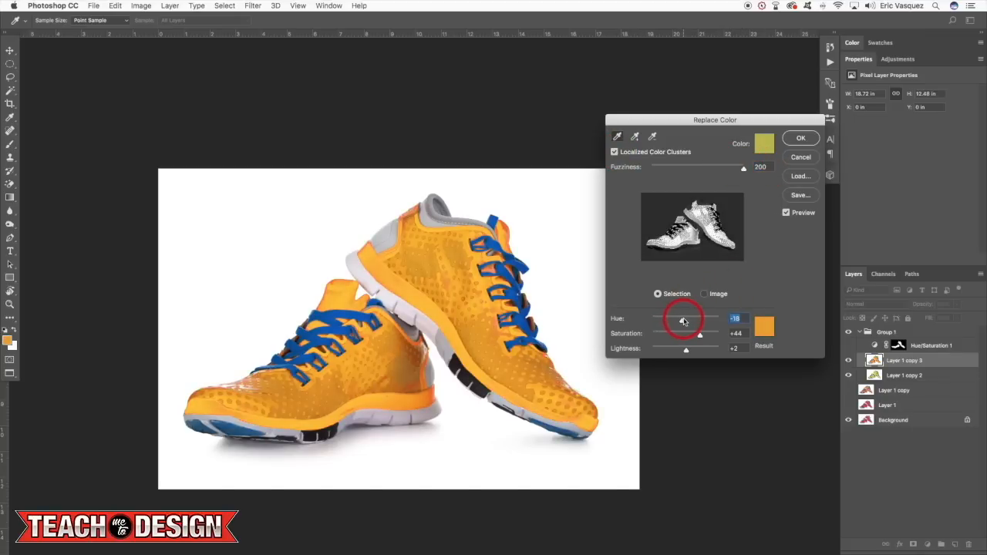
left_click_drag(701, 333, 705, 333)
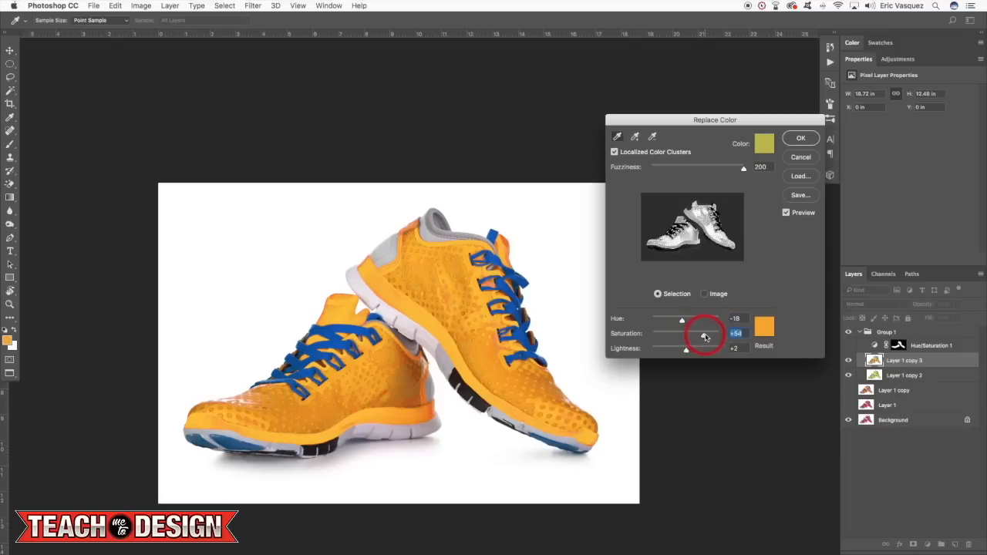
left_click_drag(703, 334, 719, 333)
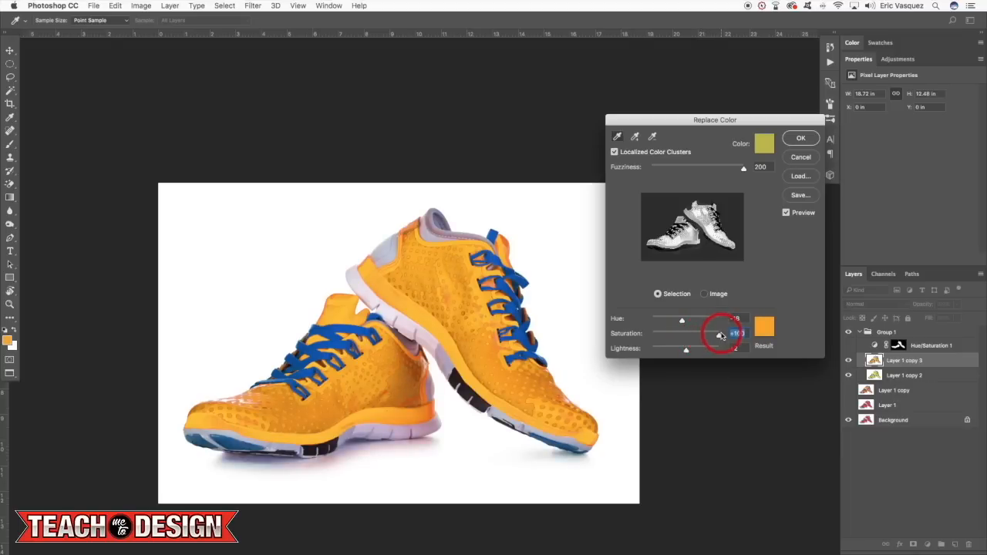
left_click_drag(722, 319, 679, 319)
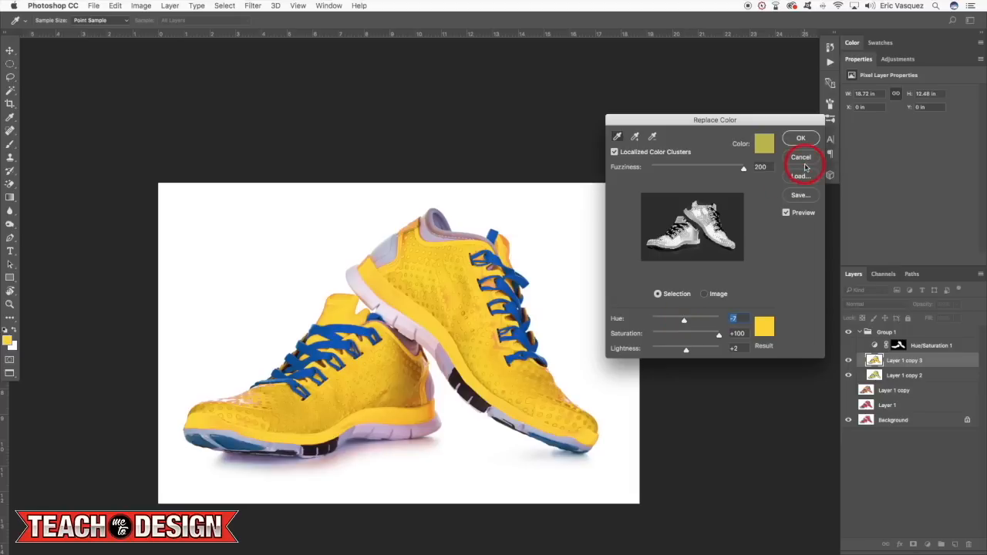
Cancel the Replace Color trial and reselect the Hue/Saturation 1 layer, checking layer visibility
left_click(801, 158)
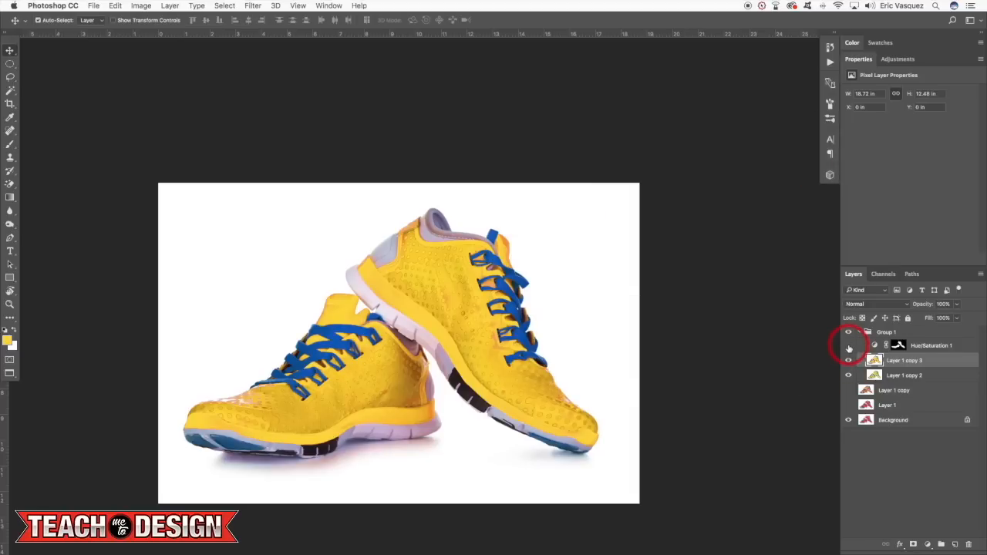
left_click(849, 346)
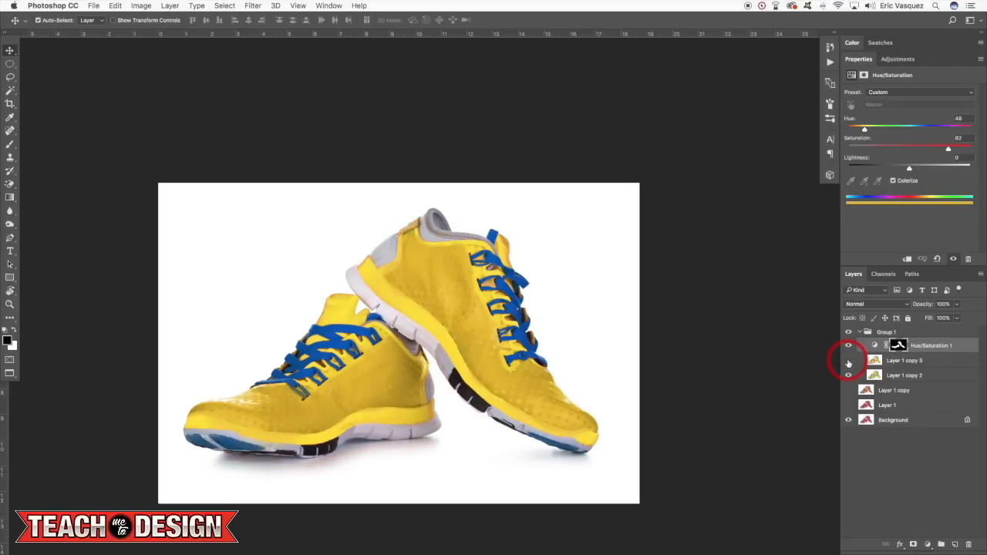
left_click(848, 361)
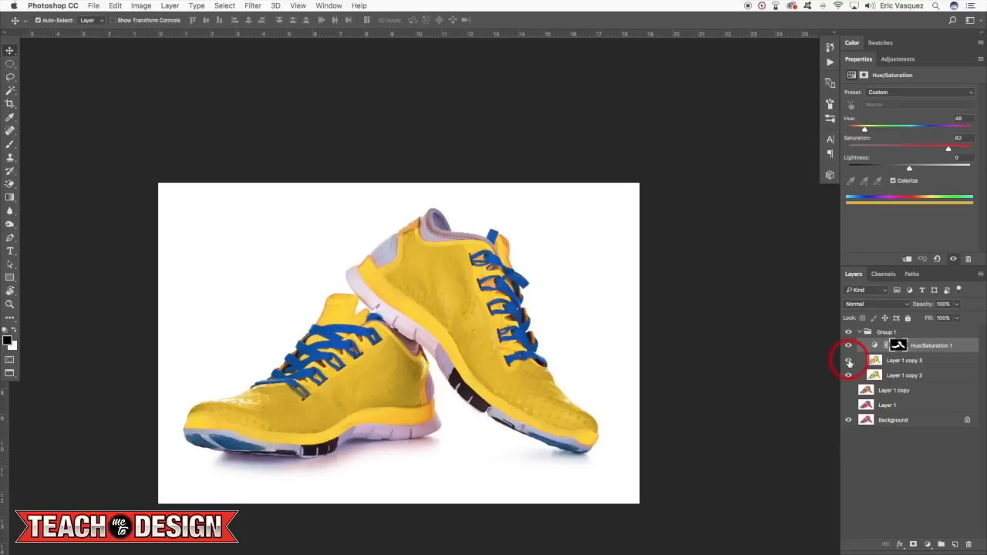
mouse_move(450, 238)
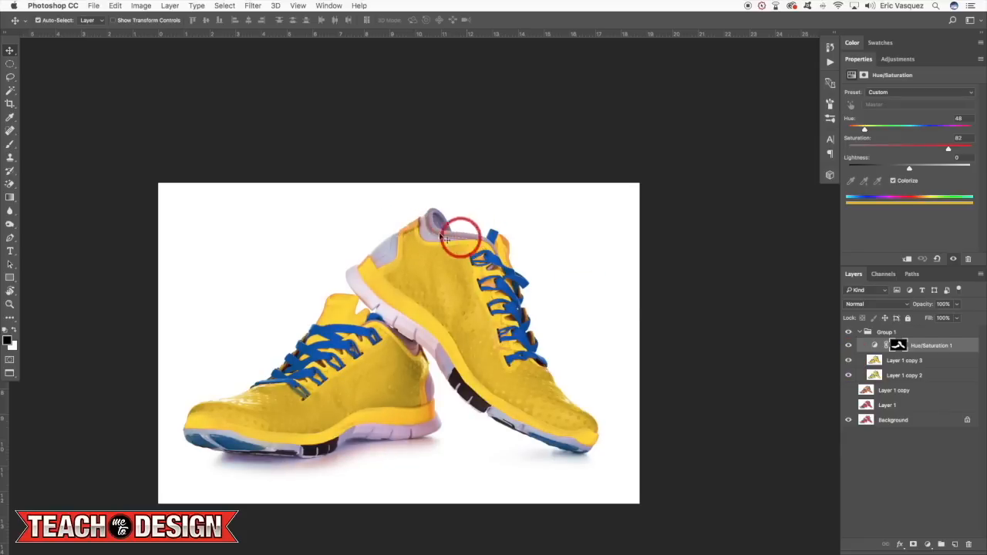
left_click(904, 361)
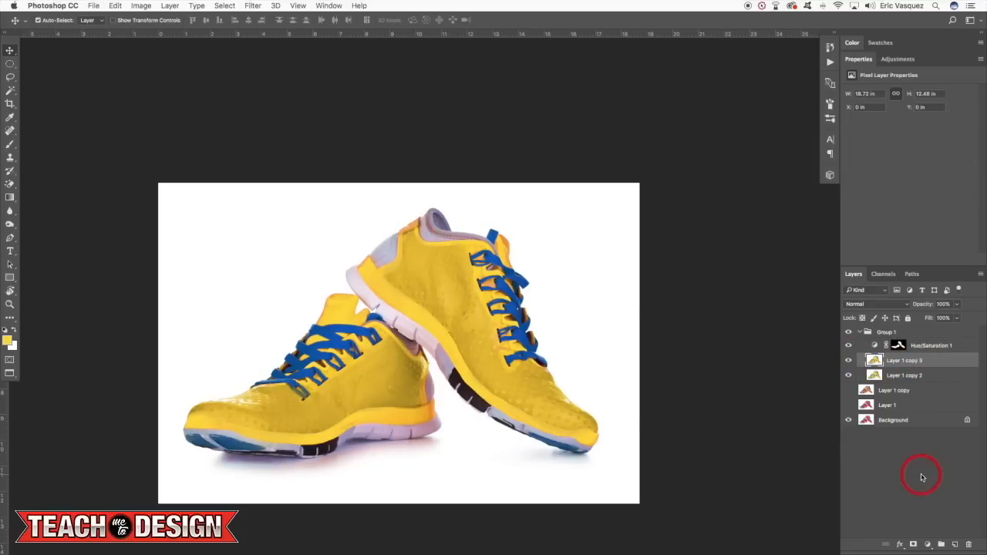
left_click(849, 361)
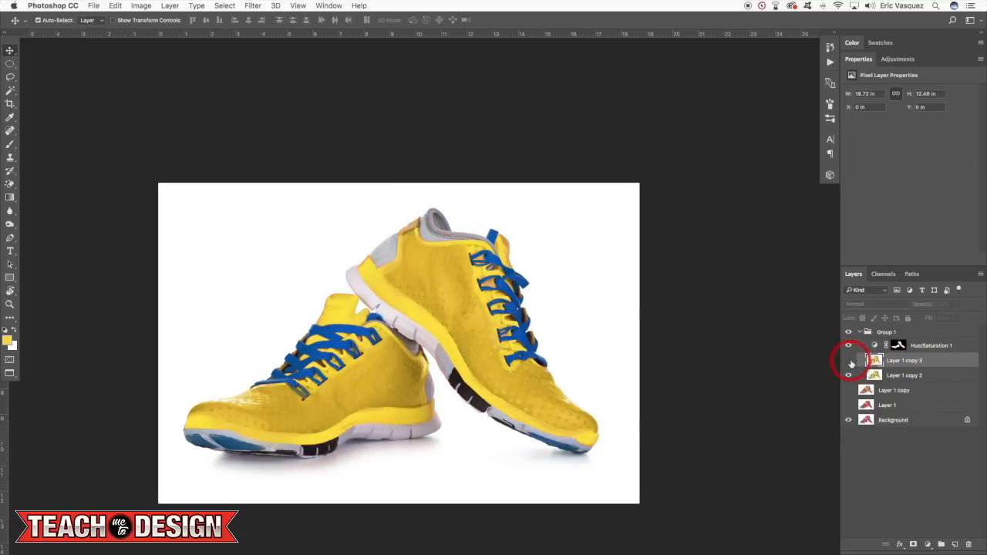
left_click(848, 346)
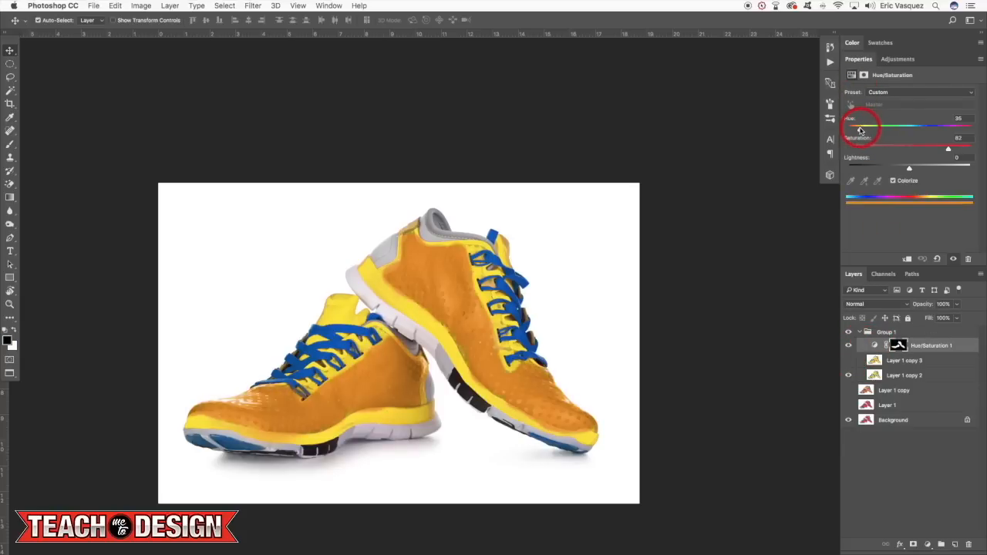
Nudge the adjustment Hue toward orange and trim Saturation, leaving the body vivid yellow
left_click_drag(862, 128, 870, 128)
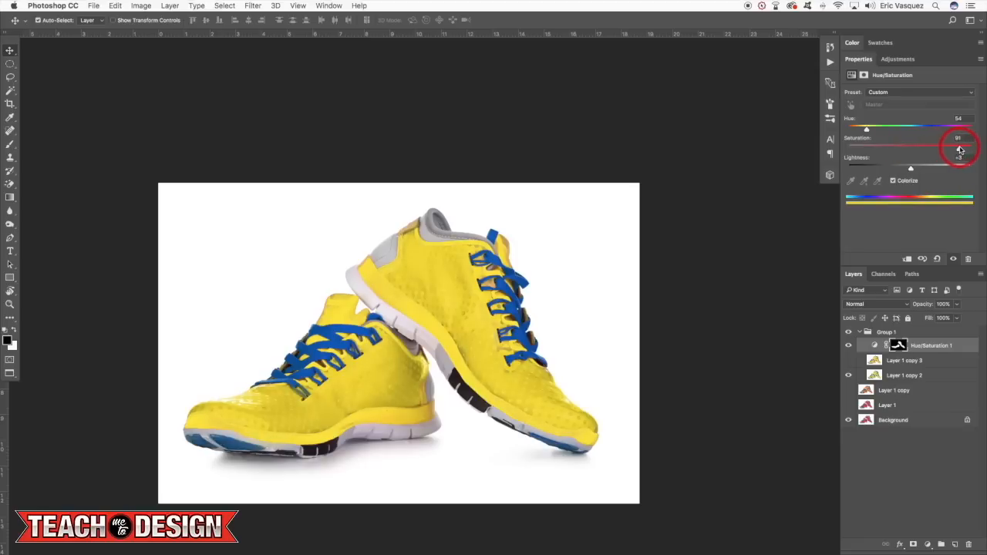
left_click_drag(959, 146, 950, 146)
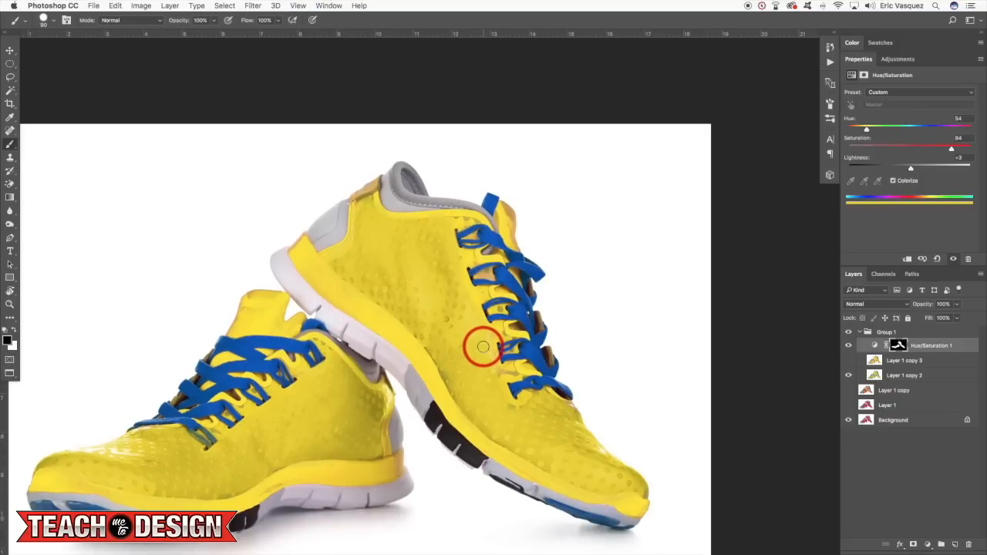
mouse_move(491, 358)
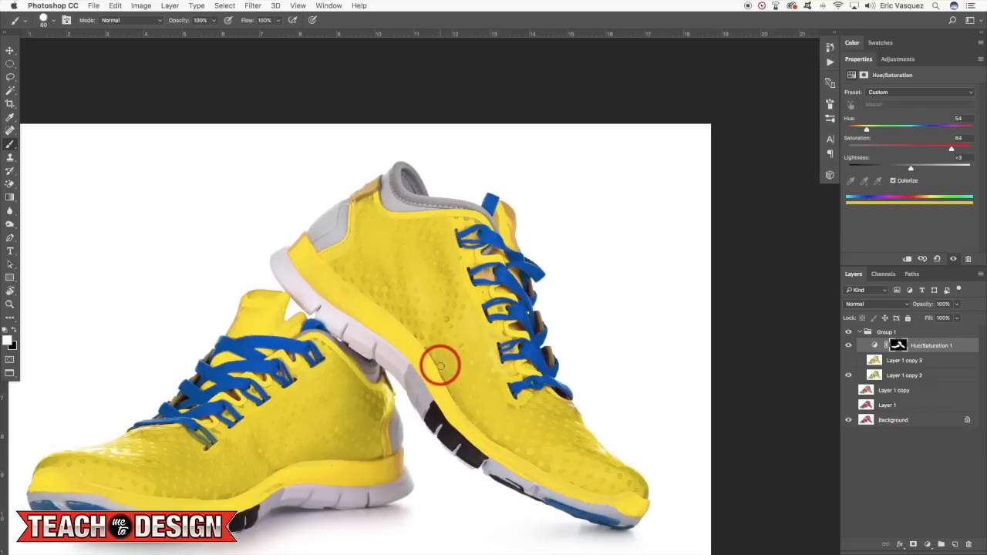
mouse_move(496, 333)
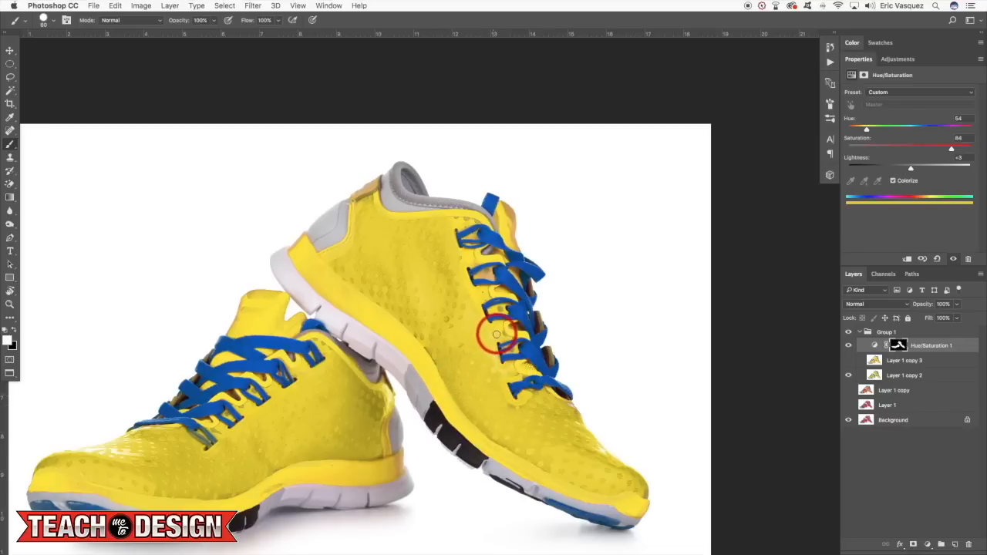
mouse_move(506, 337)
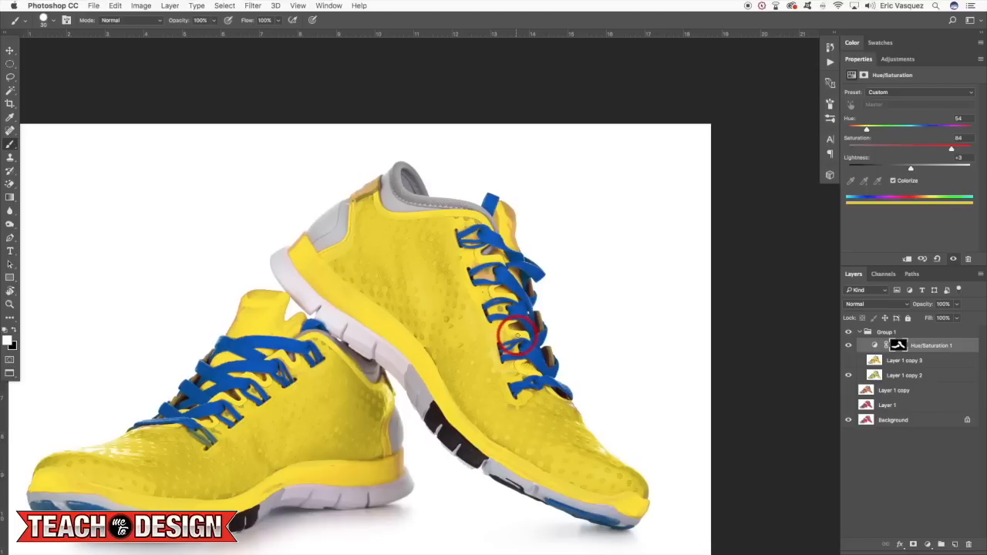
mouse_move(494, 316)
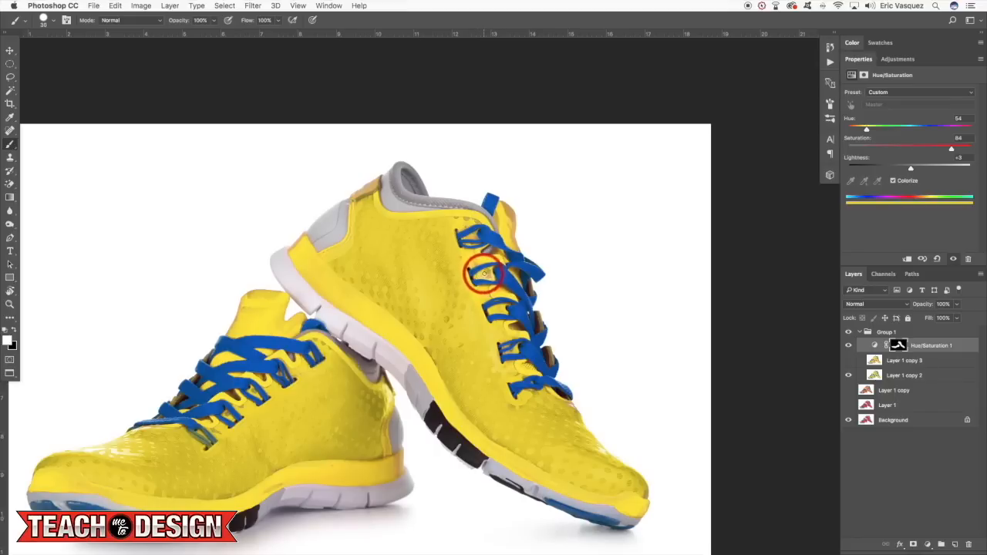
mouse_move(476, 261)
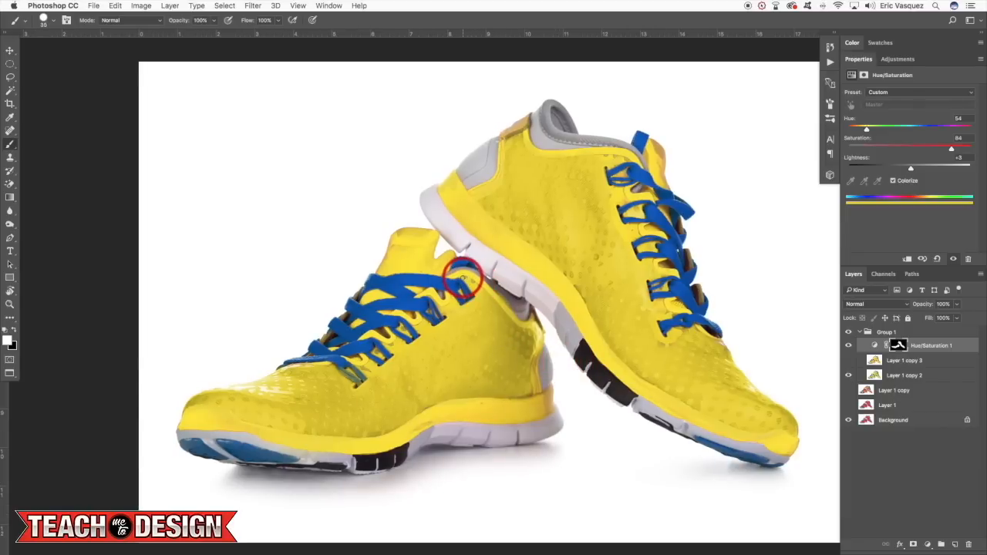
mouse_move(401, 231)
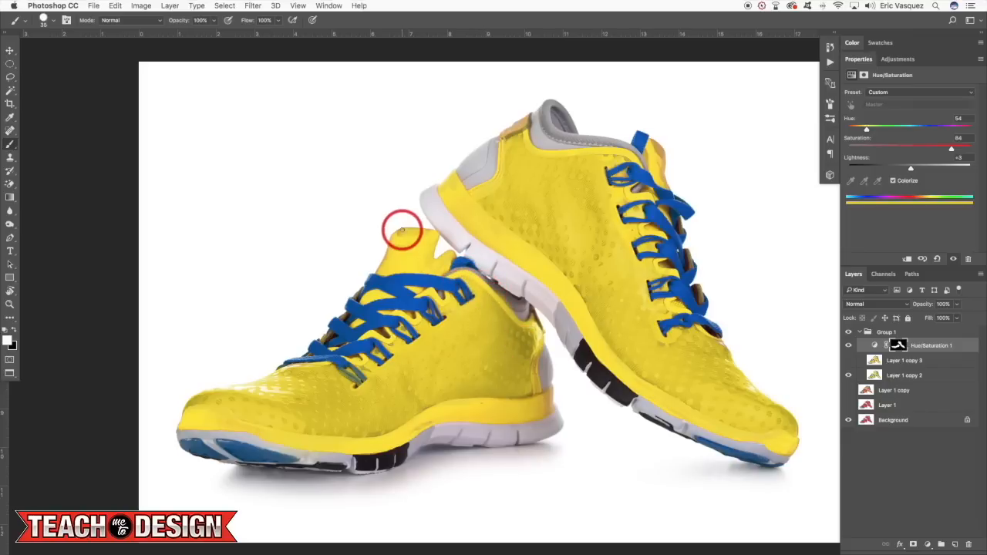
mouse_move(425, 233)
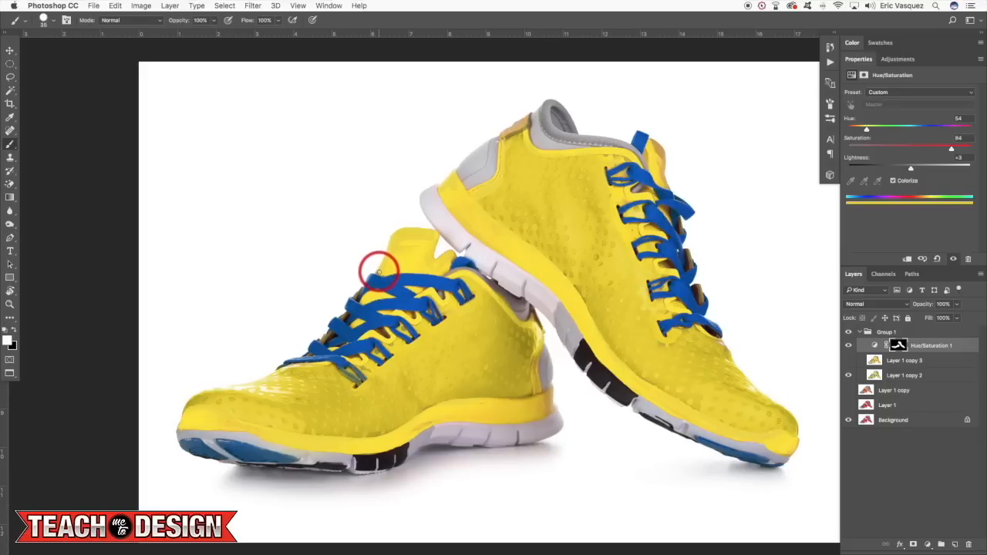
mouse_move(398, 238)
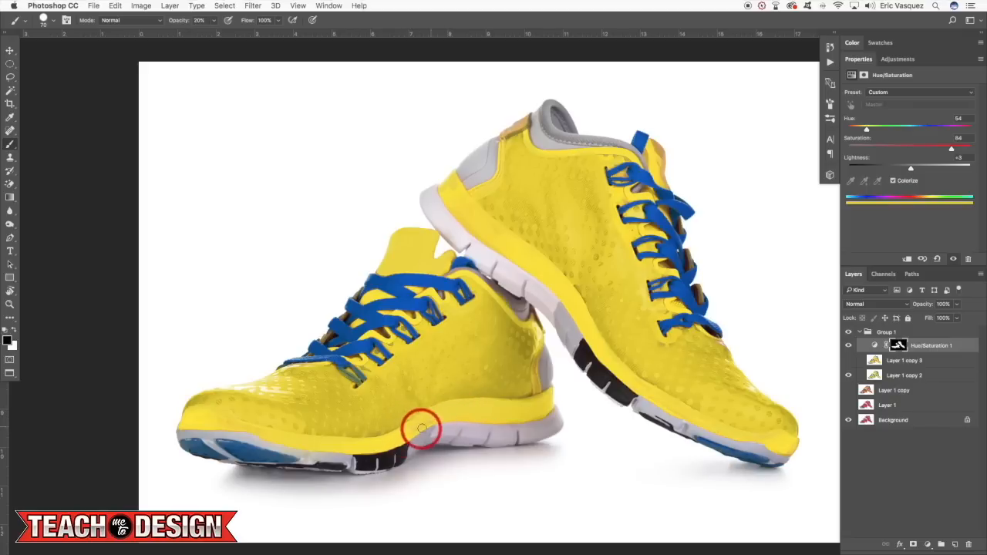
mouse_move(432, 422)
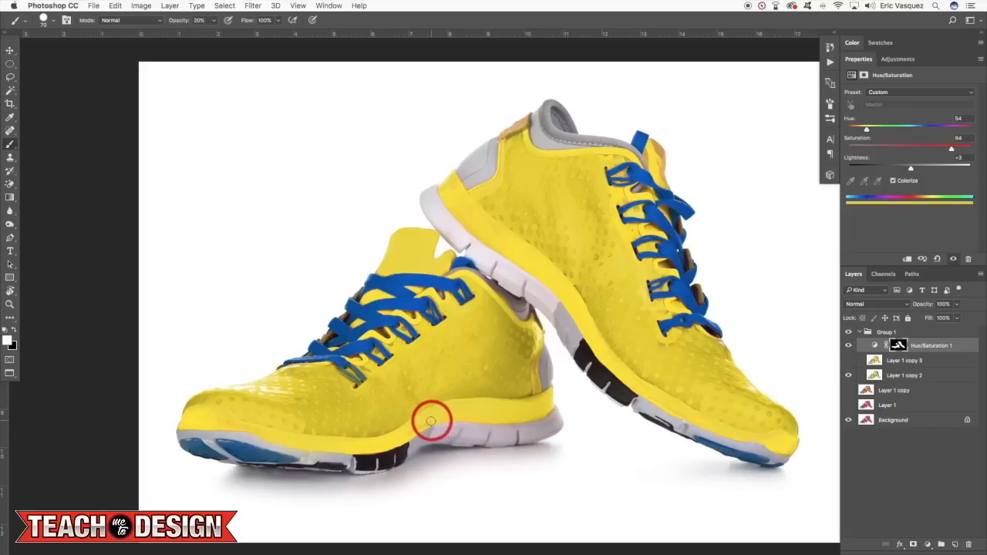